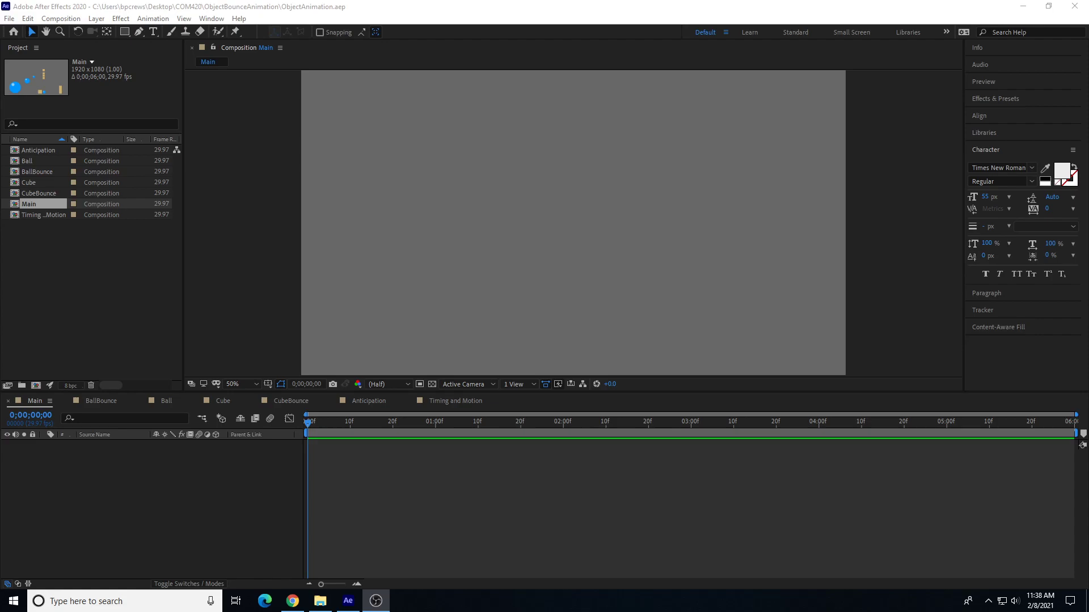
mouse_move(31, 163)
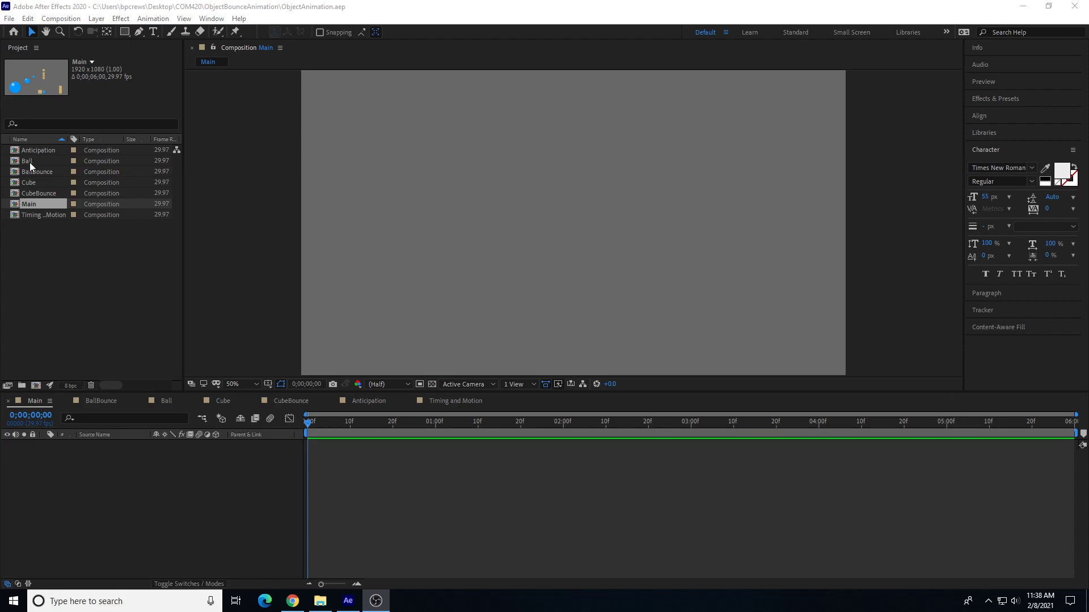
Review the BallBounce, CubeBounce and Anticipation compositions from the Project panel.
double_click(39, 171)
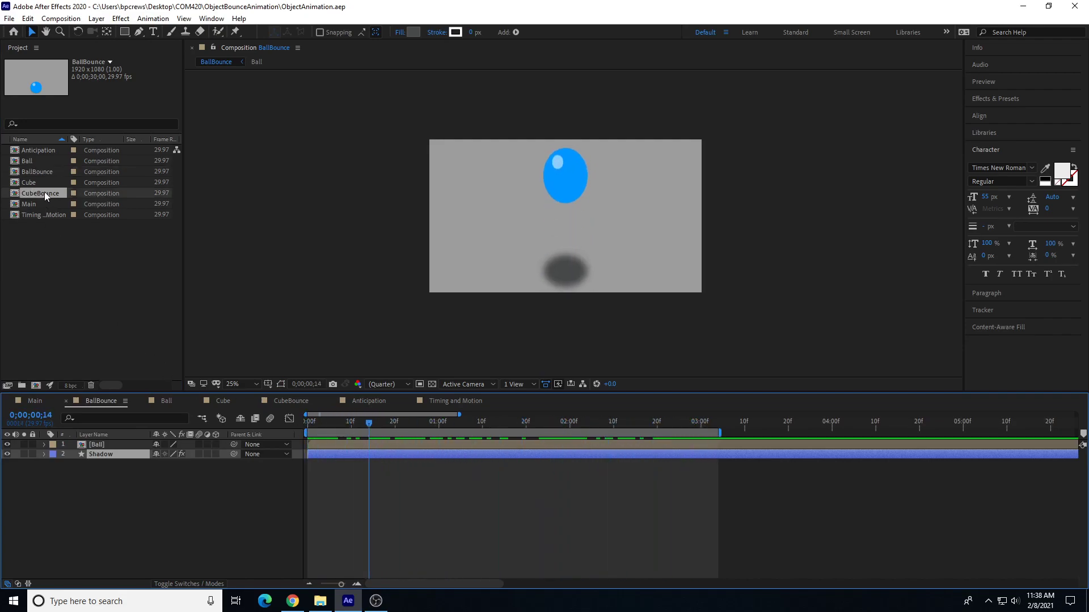
double_click(38, 193)
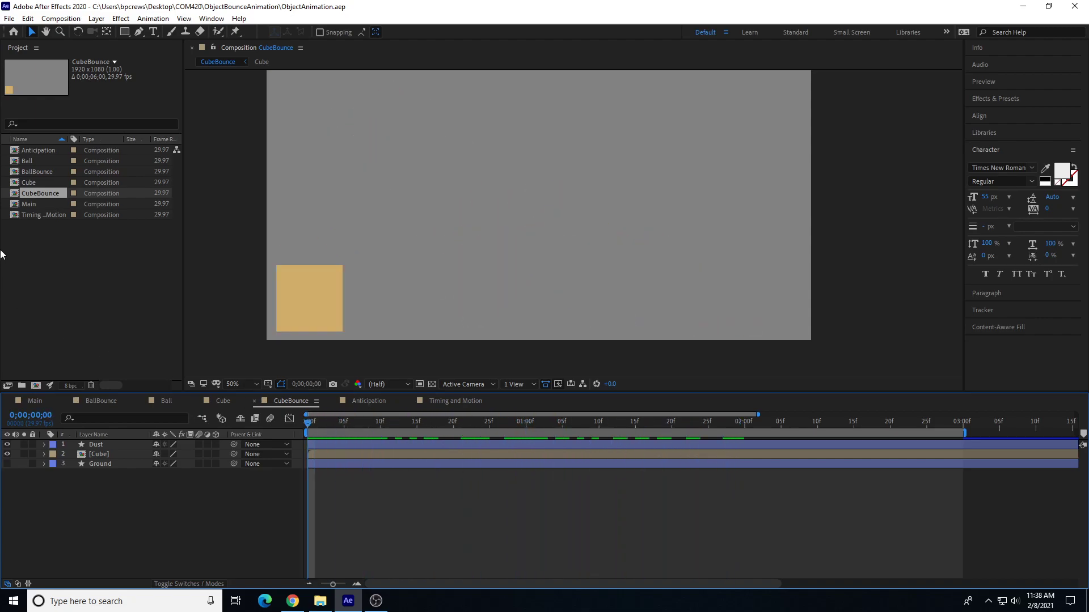
double_click(38, 150)
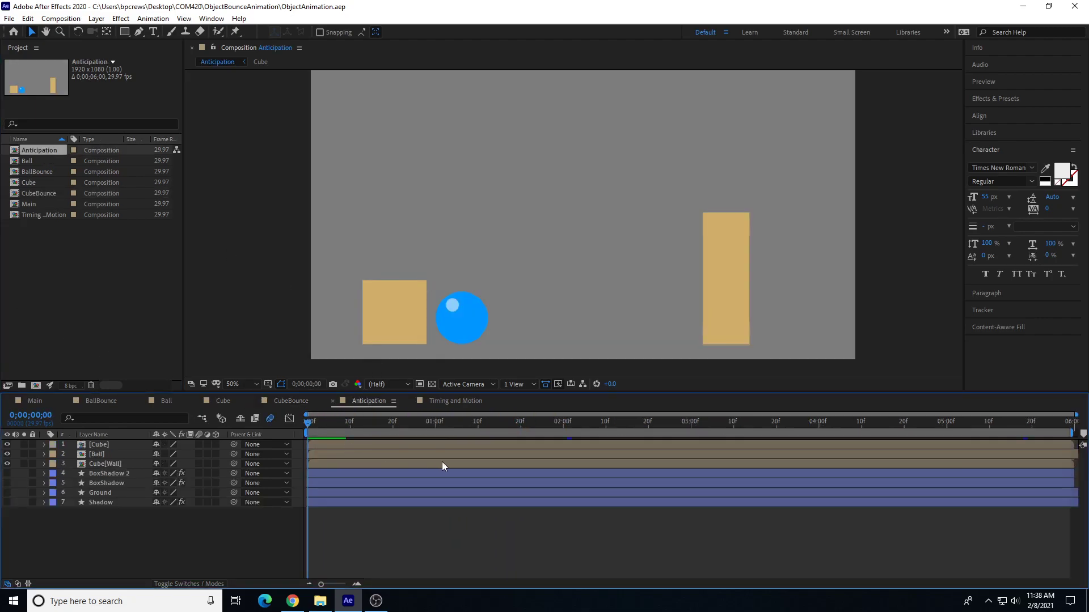
click(361, 420)
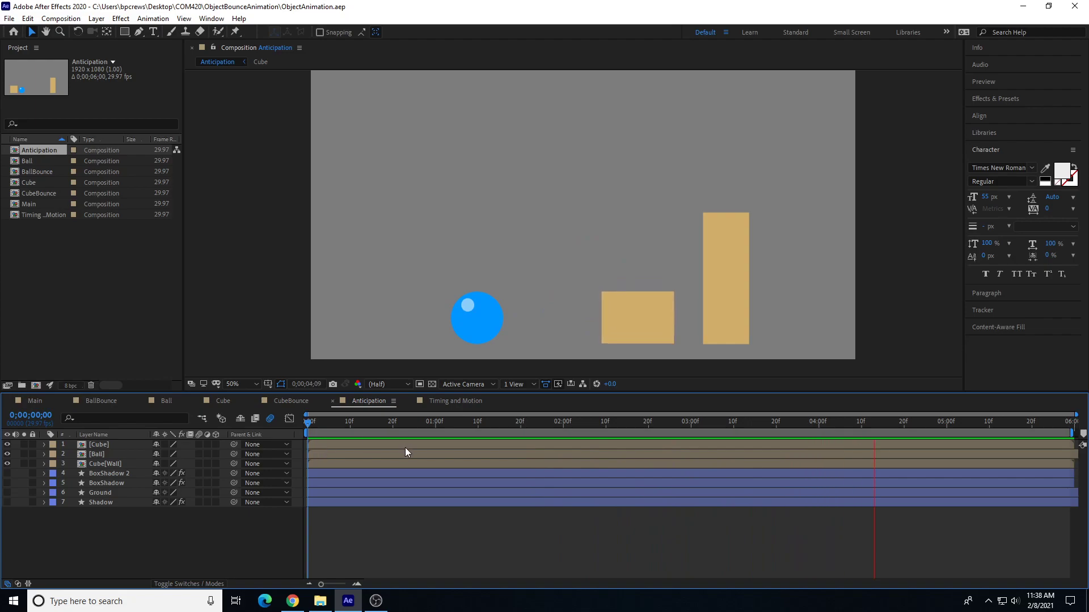
drag(873, 421, 307, 421)
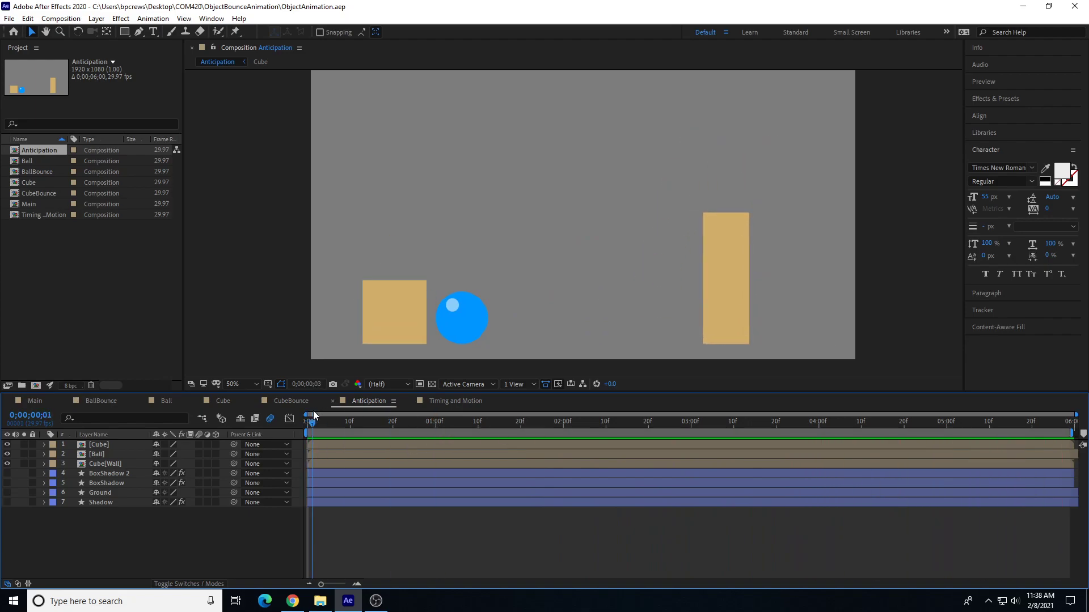
Fill the empty Main composition with BallBounce, CubeBounce and Anticipation as nested layers.
click(29, 203)
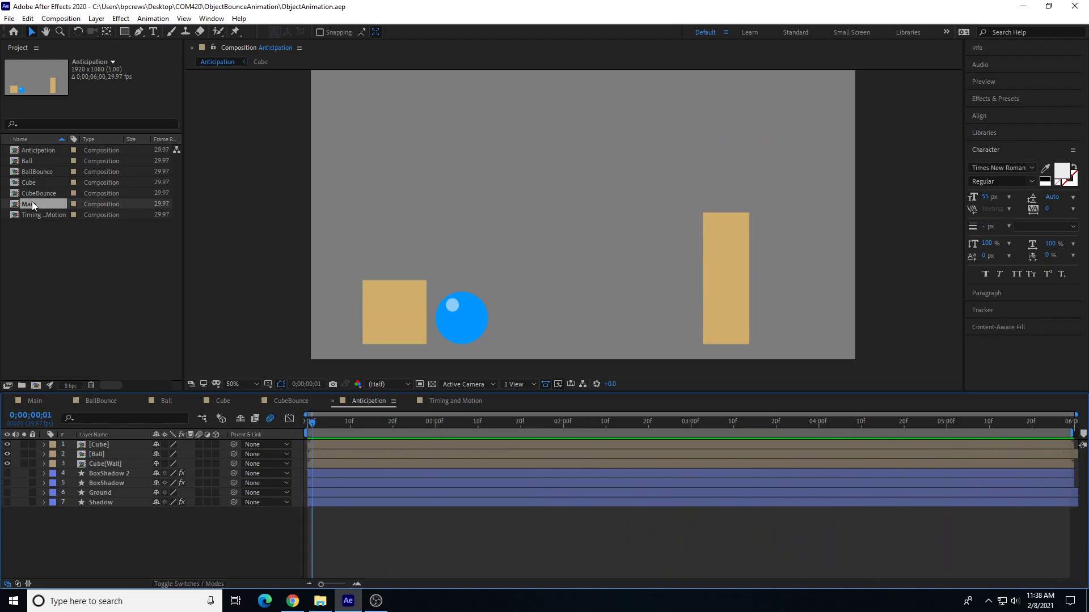
double_click(30, 203)
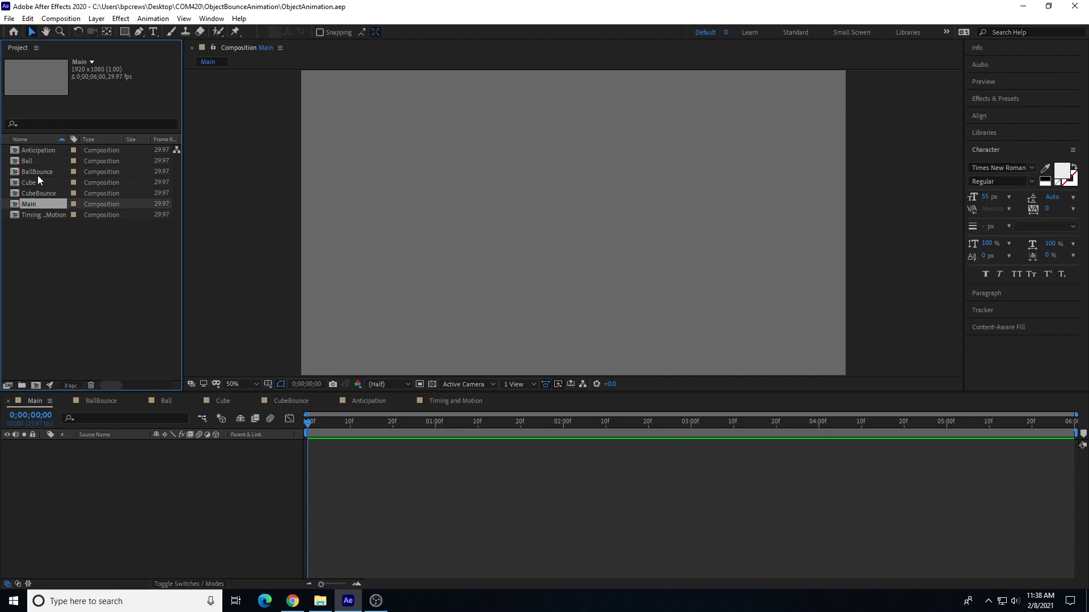
click(39, 171)
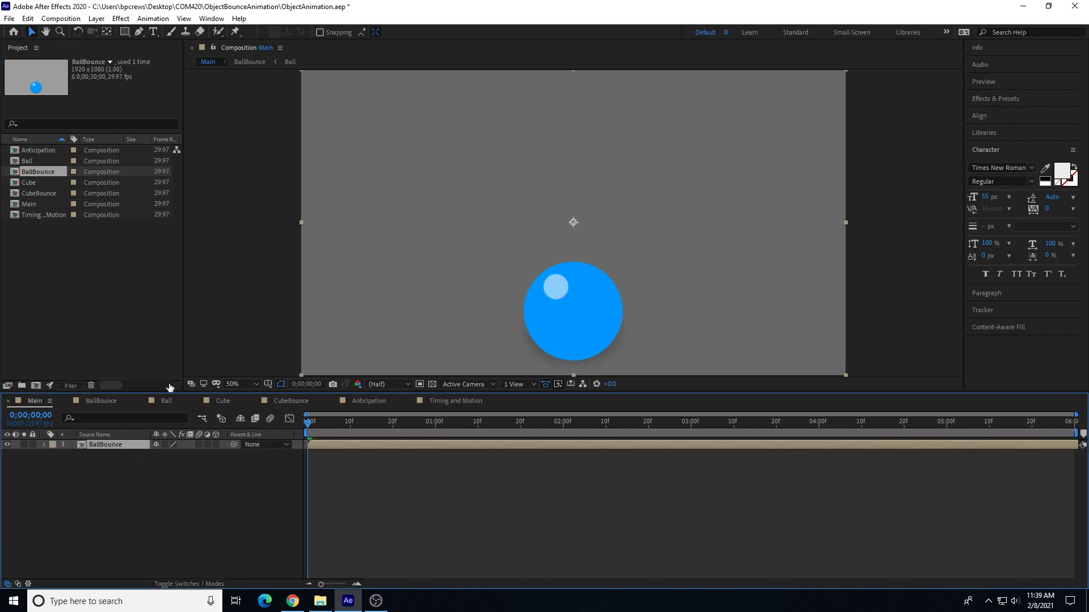
mouse_move(33, 200)
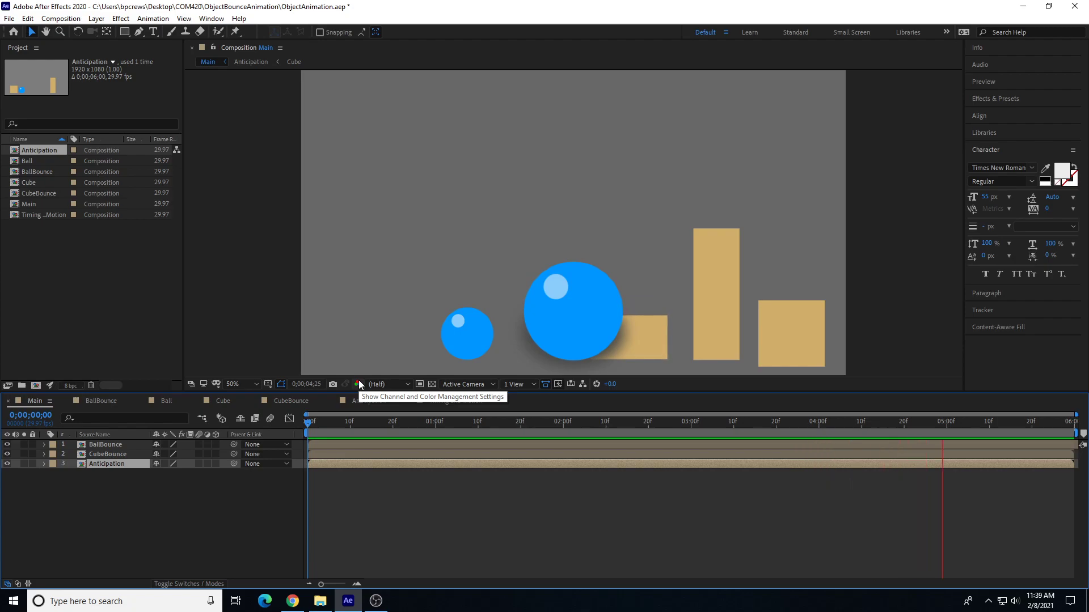
click(308, 421)
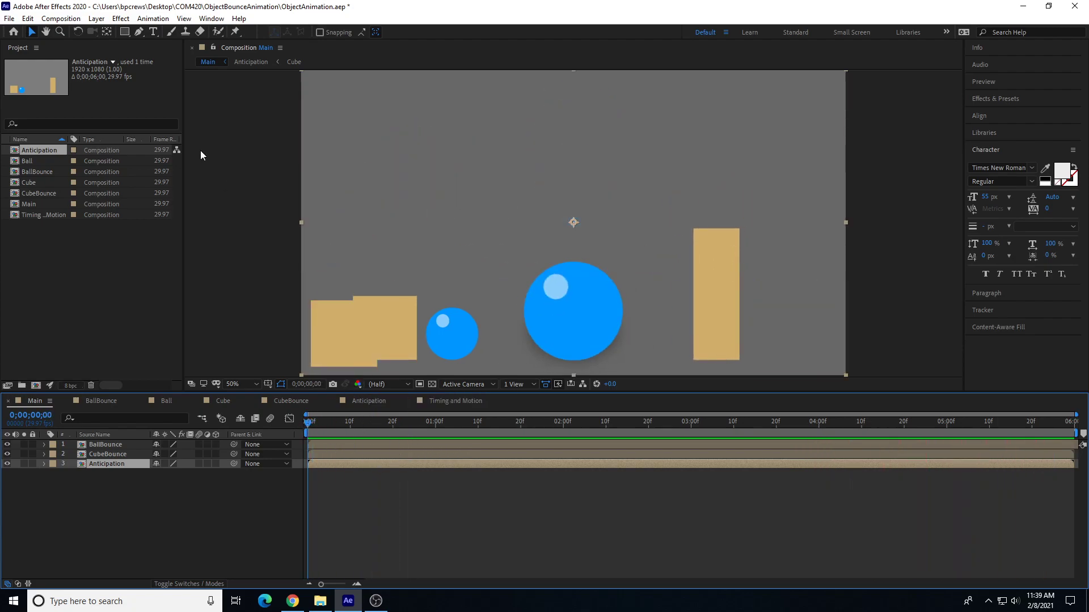
Change the Main composition's duration to 0;00;12;00 in Composition Settings.
click(60, 18)
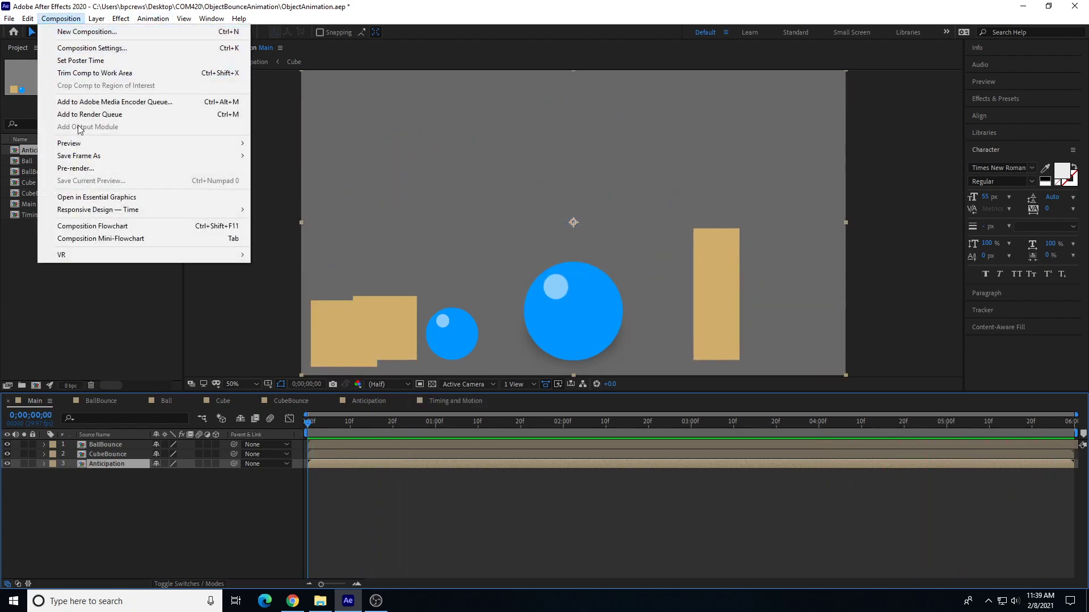
click(90, 47)
text(0;00;12;00)
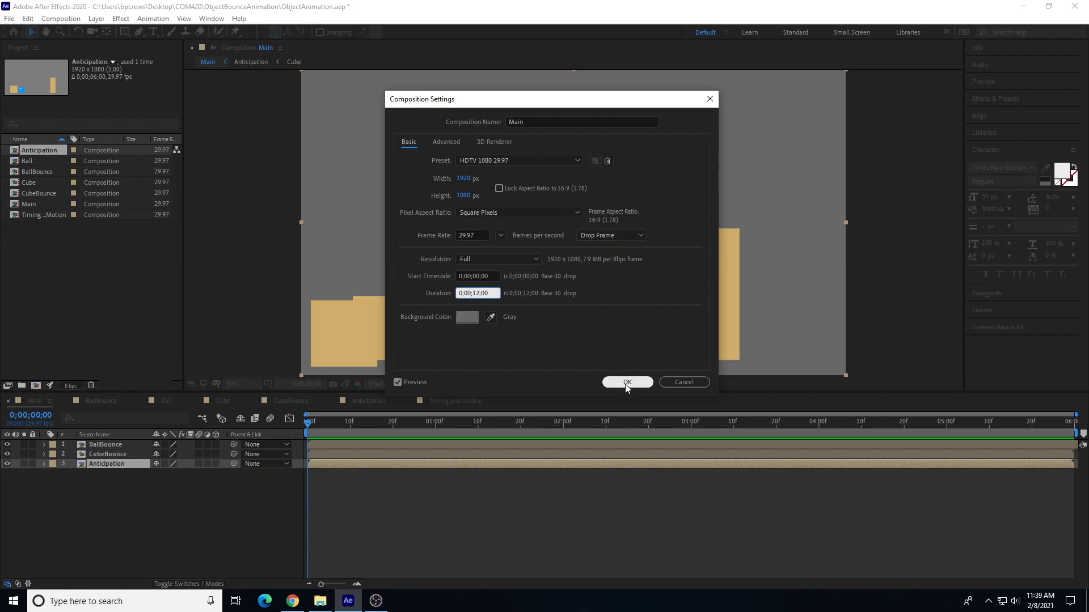
click(625, 382)
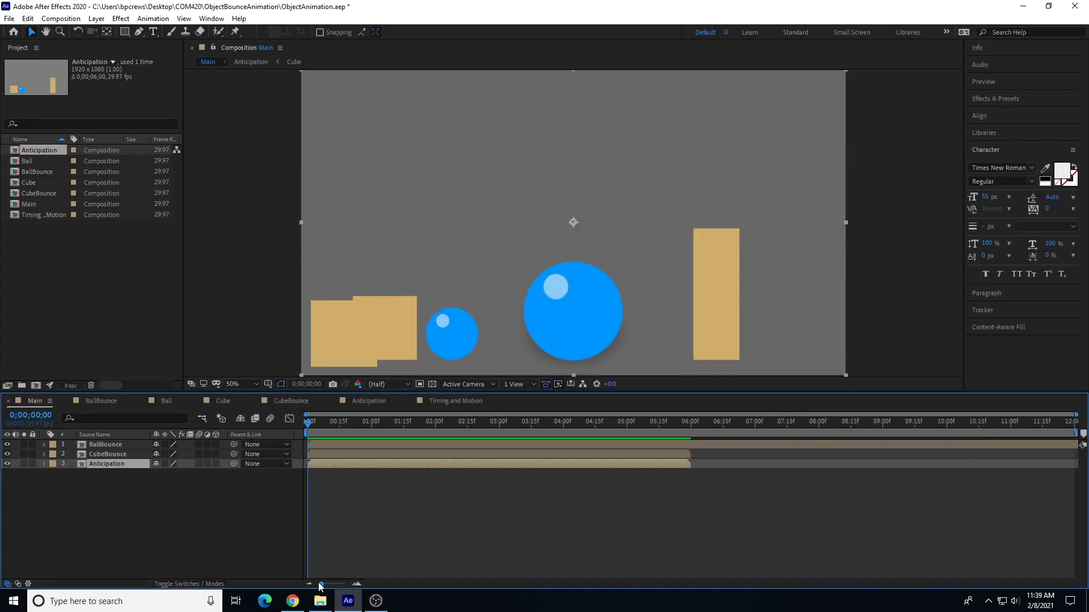
Preview the lengthened Main timeline with the three animations playing together.
click(309, 421)
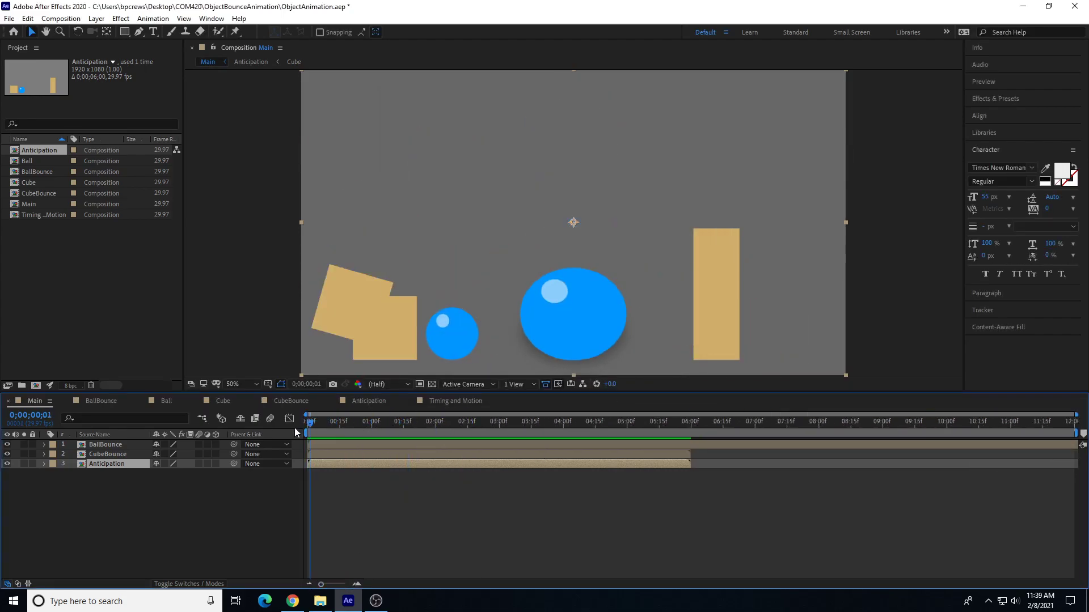
click(664, 422)
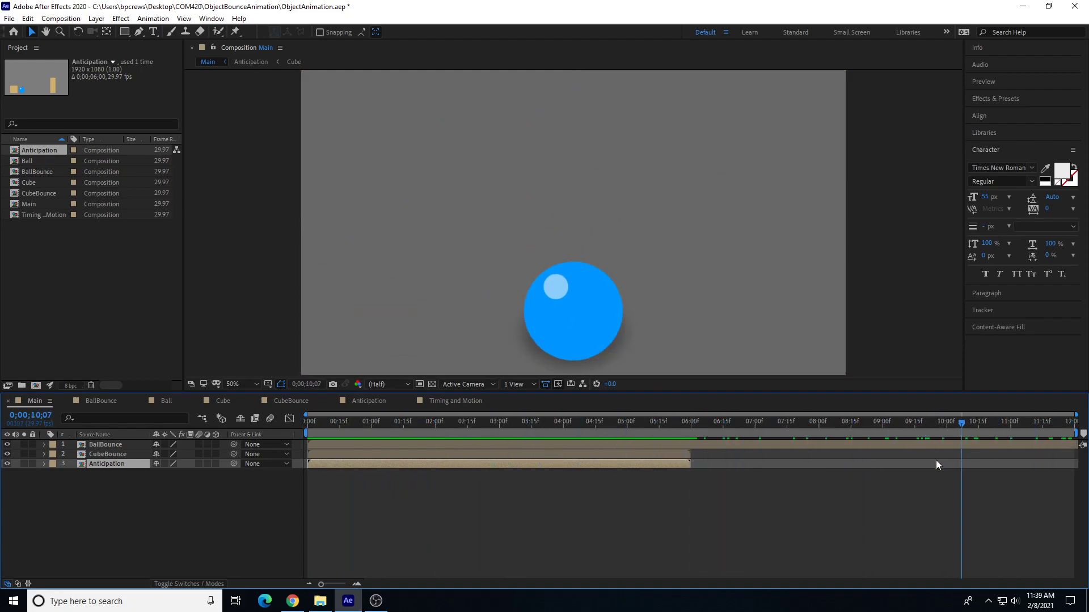
click(572, 421)
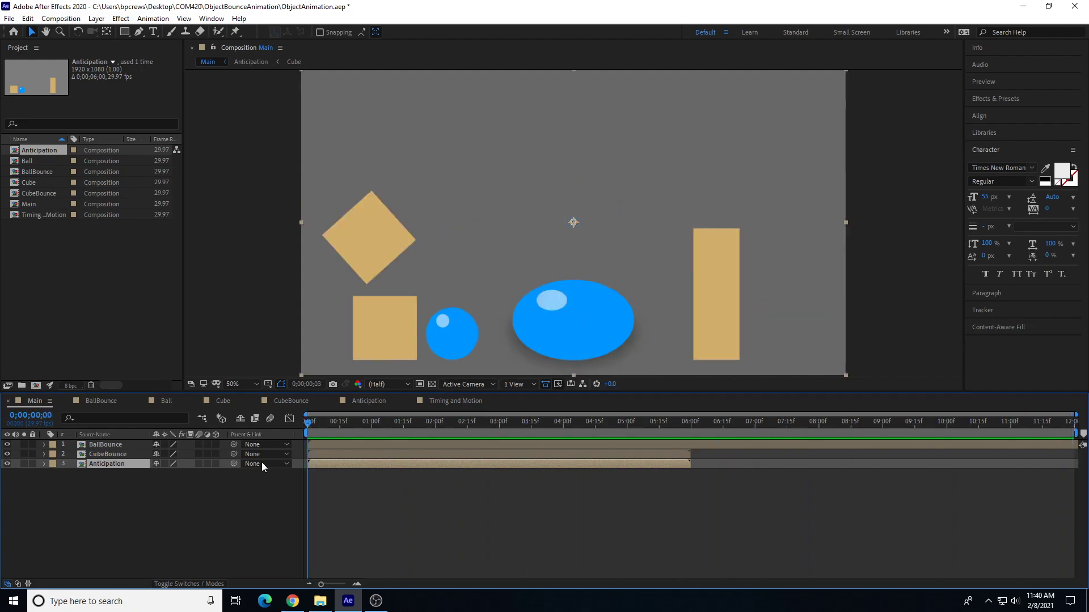
Cut BallBounce's duration from 30 seconds to 0;00;06;00 in its Composition Settings.
double_click(39, 171)
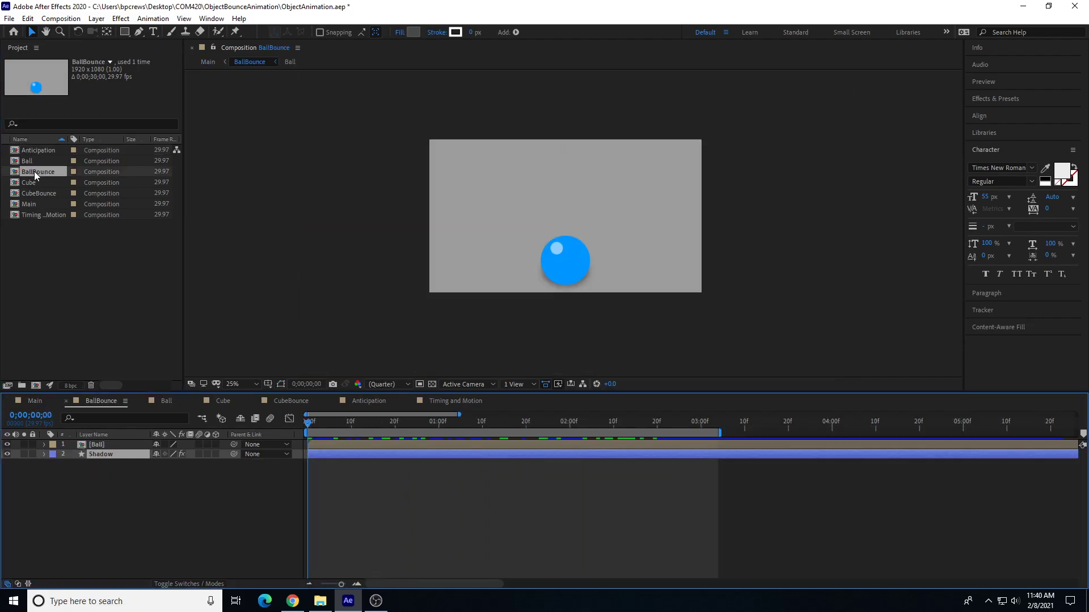
right_click(39, 172)
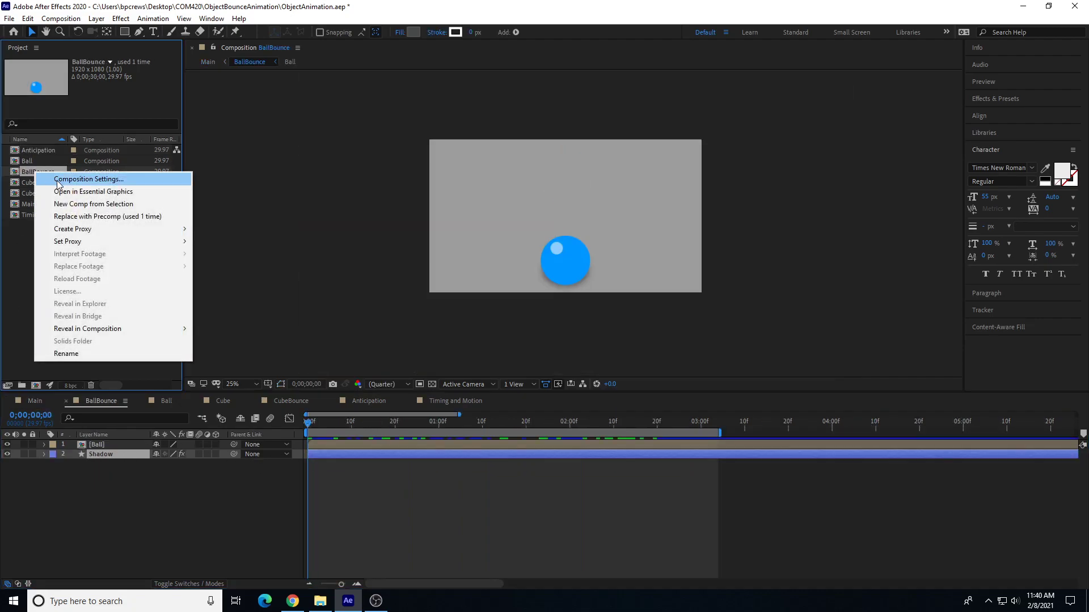
click(88, 179)
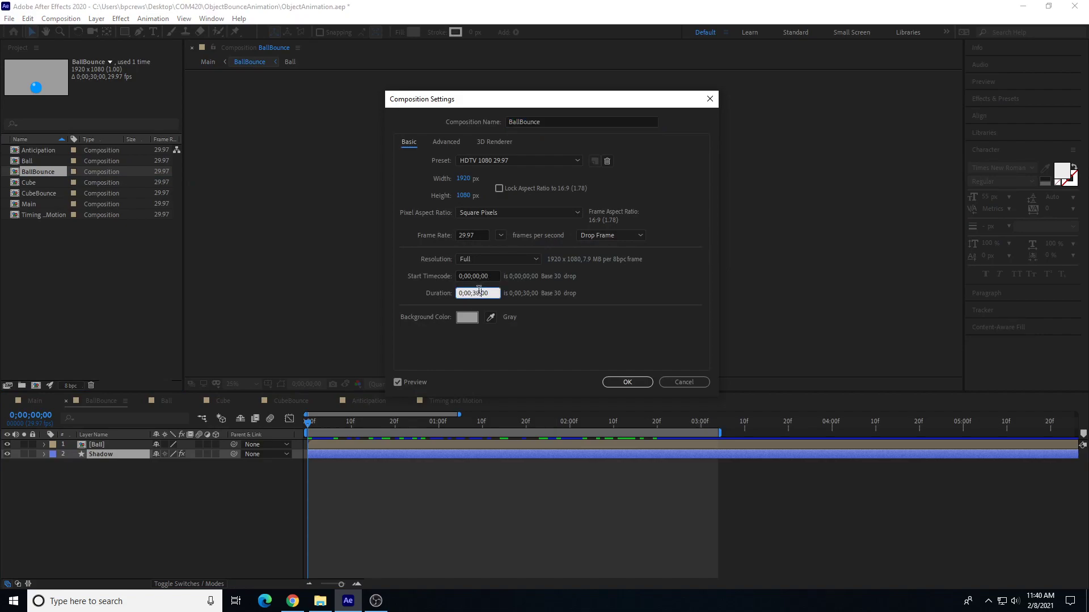
text(0;00;06;00)
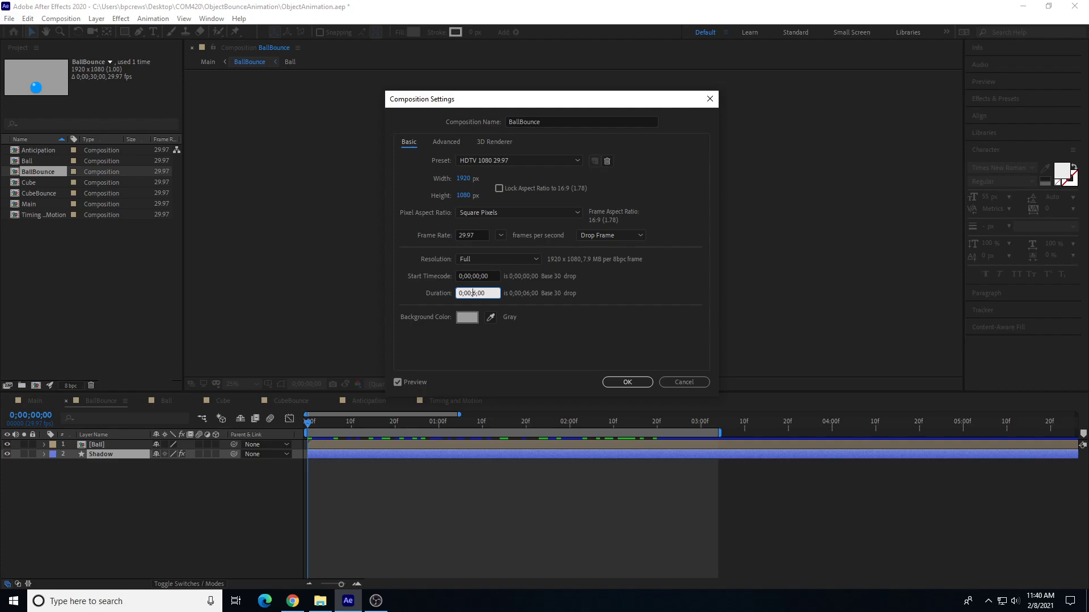
click(626, 382)
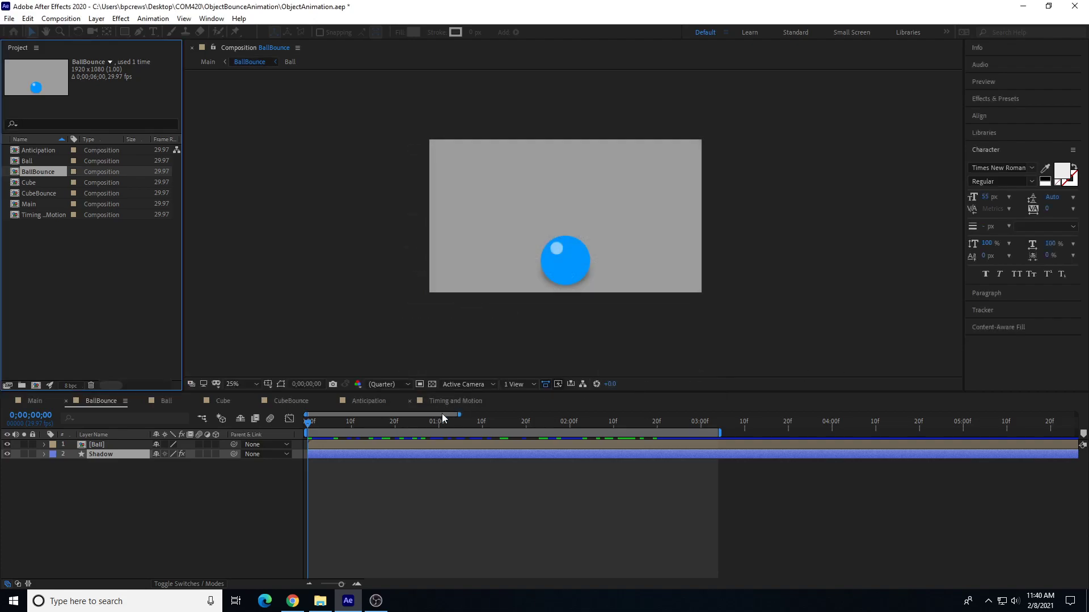
Spread the BallBounce, CubeBounce and Anticipation layers to separate spots in Main's frame.
double_click(28, 203)
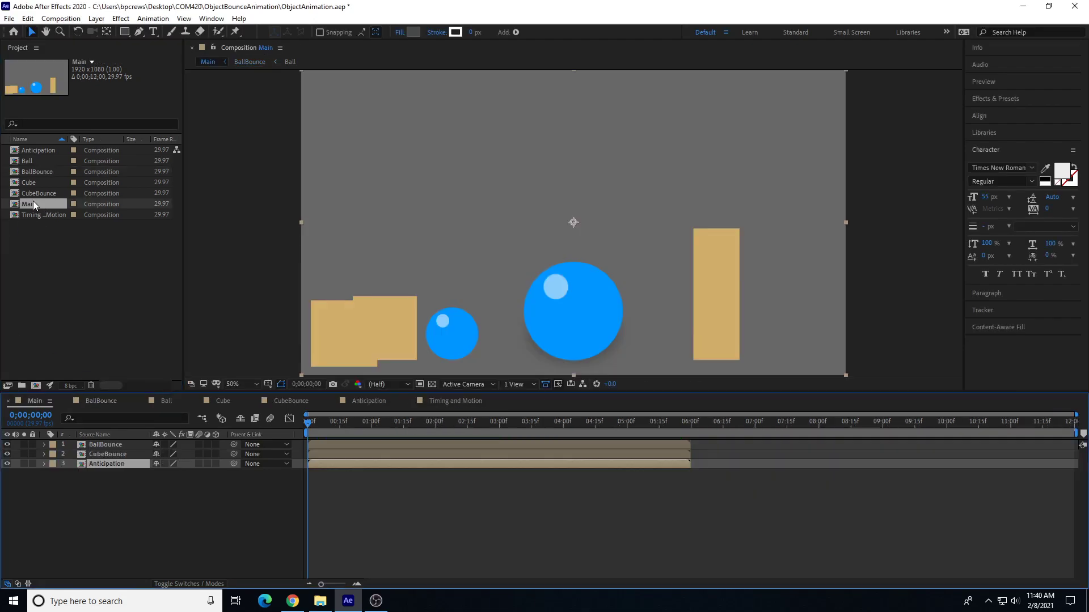
click(672, 422)
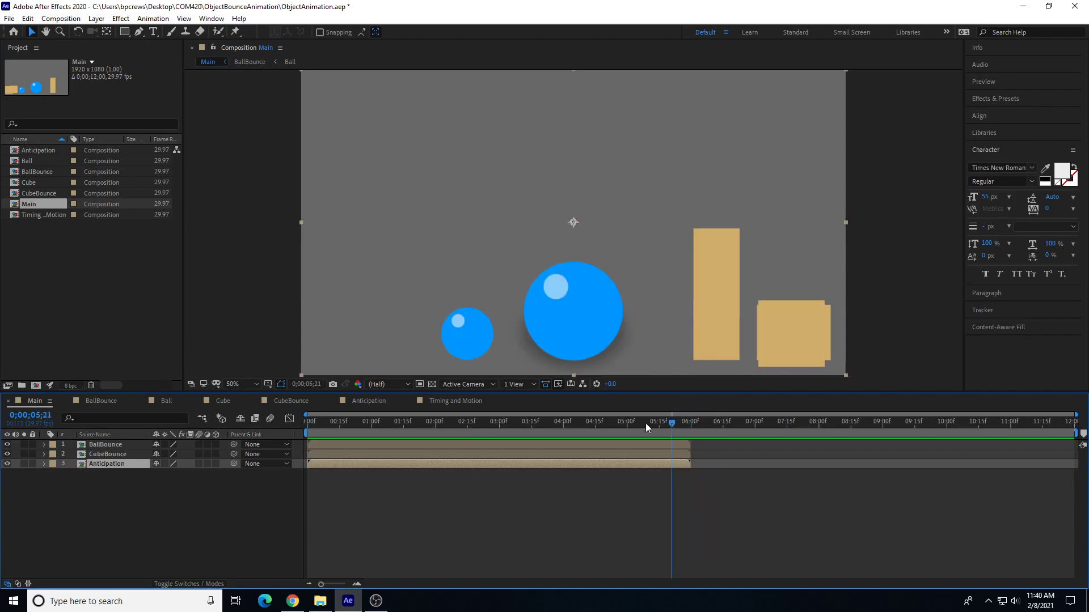
drag(672, 422, 581, 422)
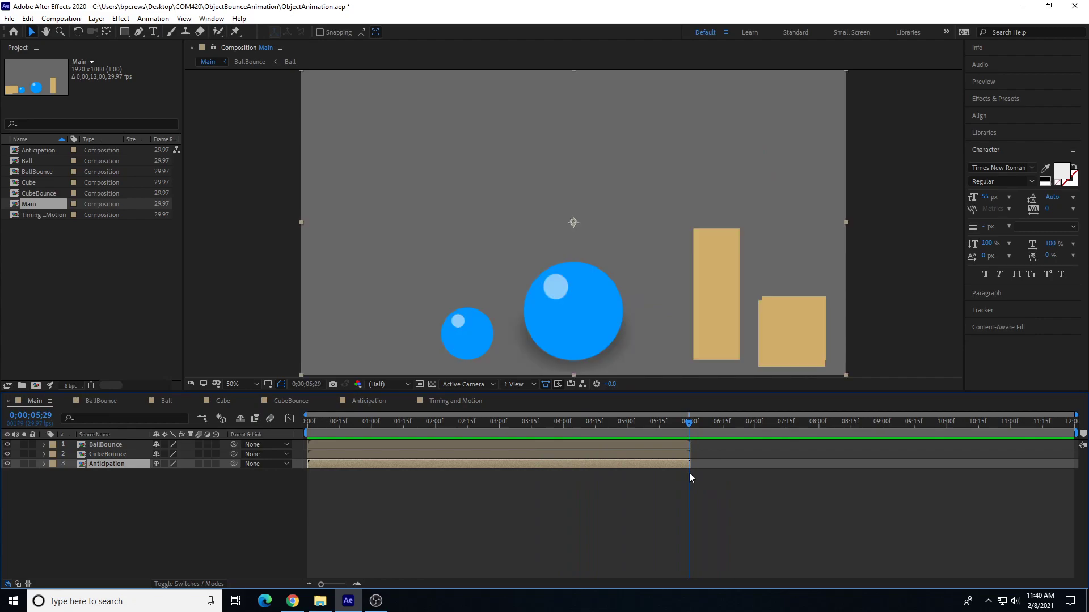
click(522, 422)
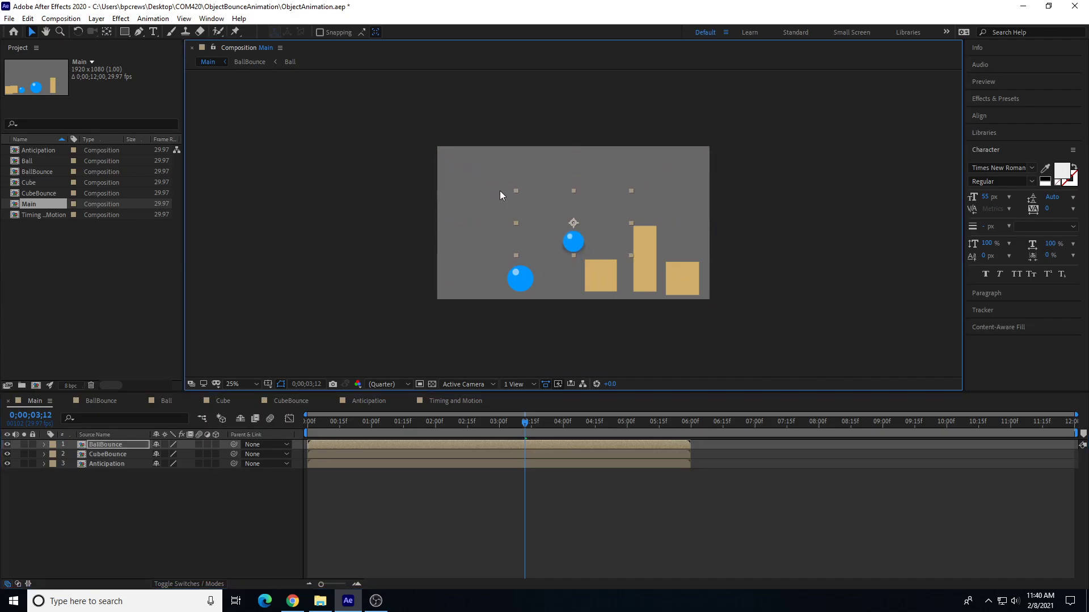
drag(572, 240, 496, 196)
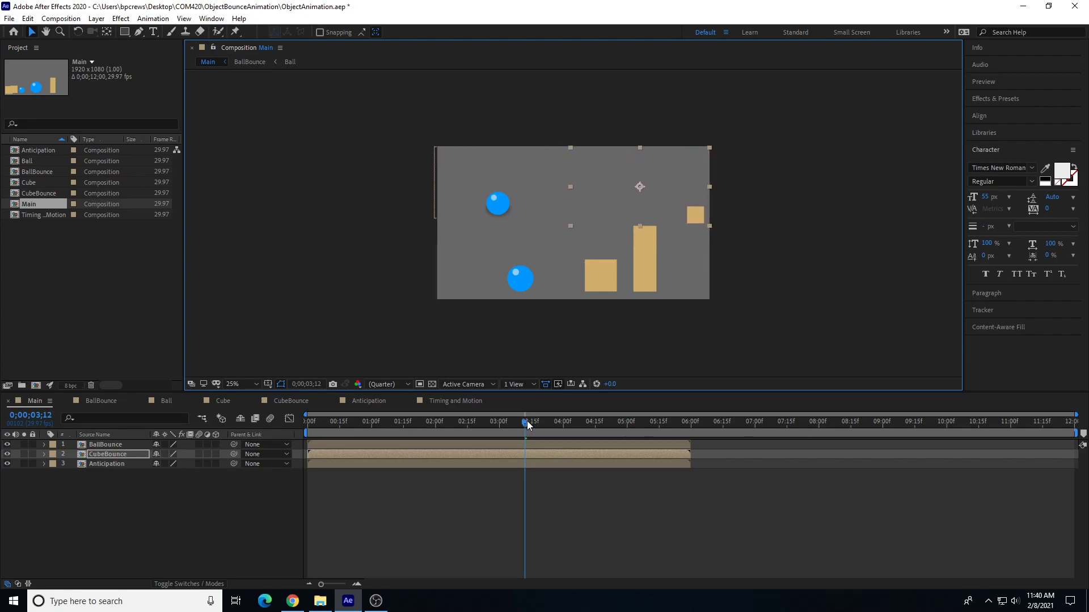
click(383, 422)
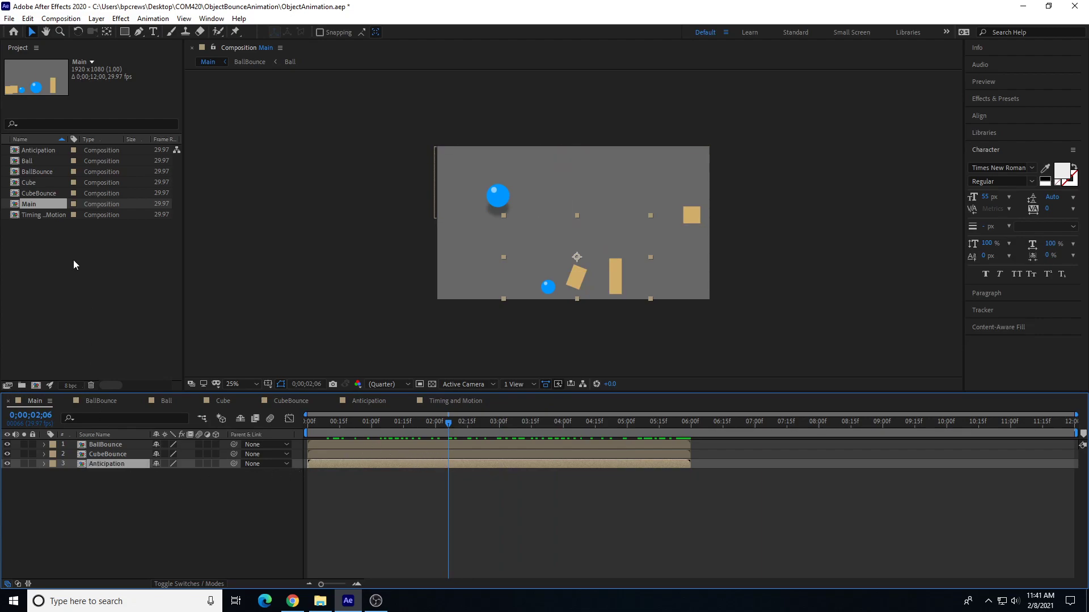
Duplicate the Anticipation layer so the copy starts at the six-second mark.
click(556, 421)
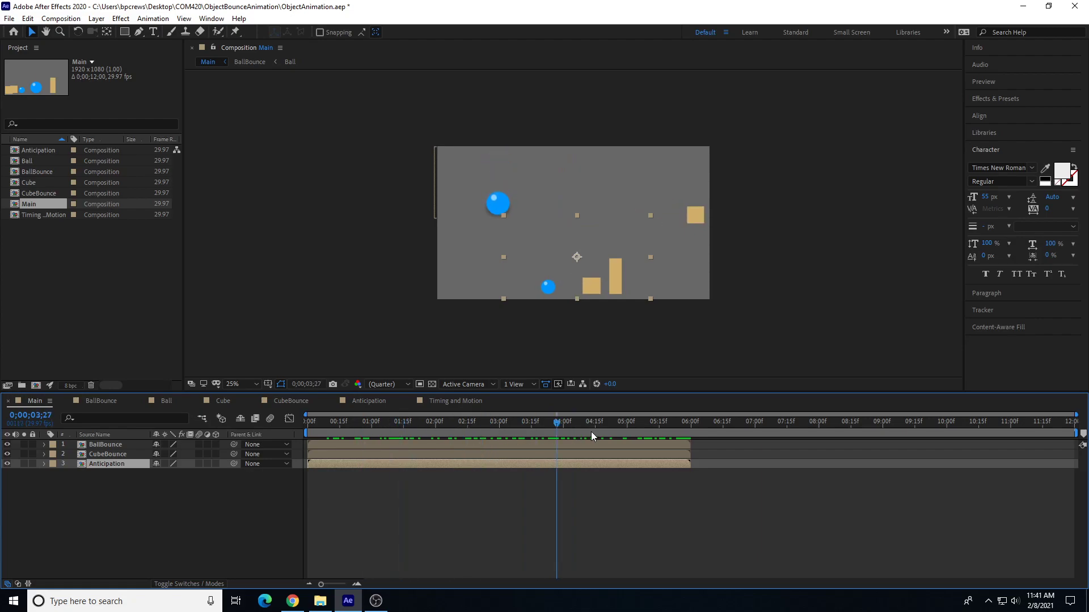
click(824, 422)
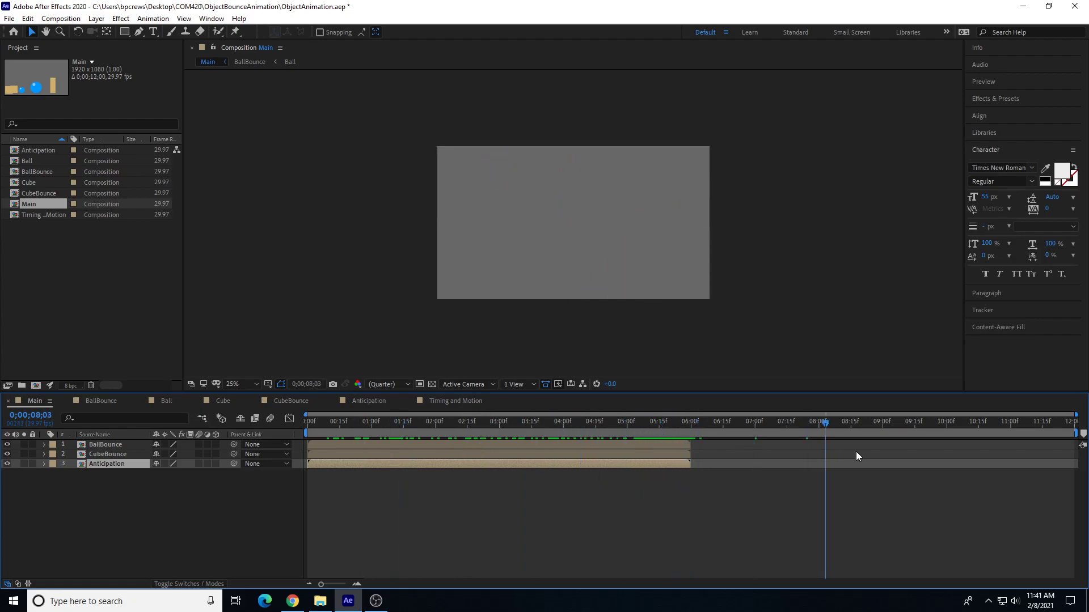
click(577, 422)
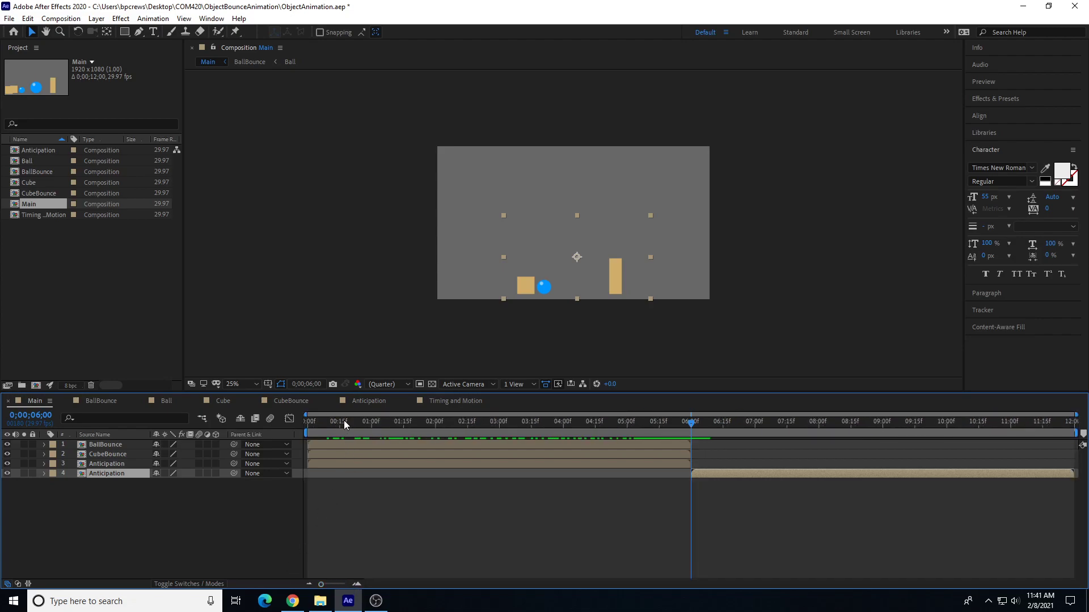
click(308, 421)
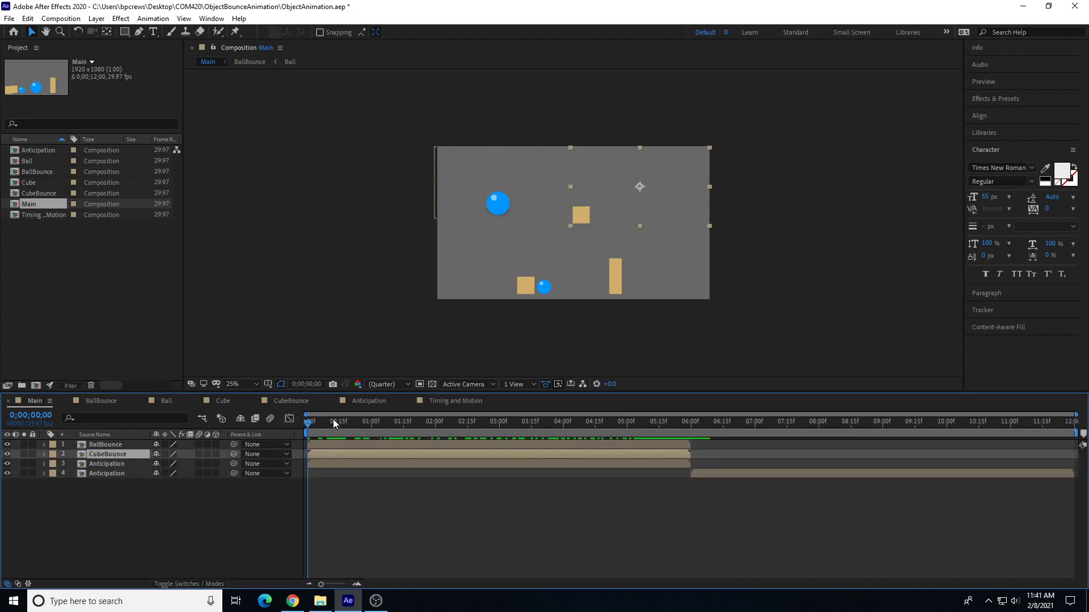
click(386, 421)
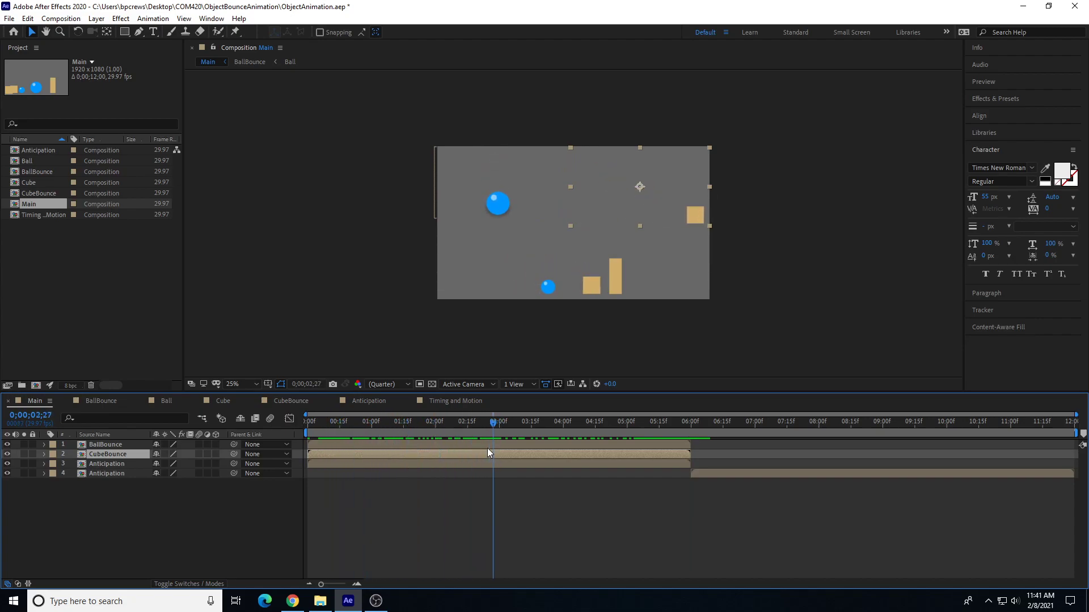
Trim the CubeBounce layer's out point to the three-second mark.
click(499, 421)
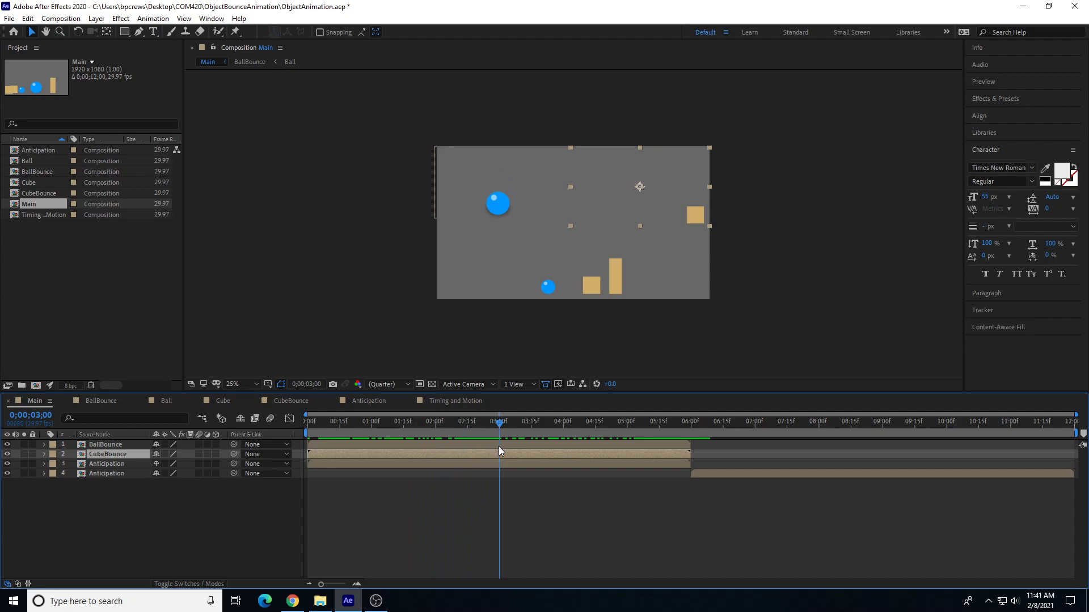
click(239, 384)
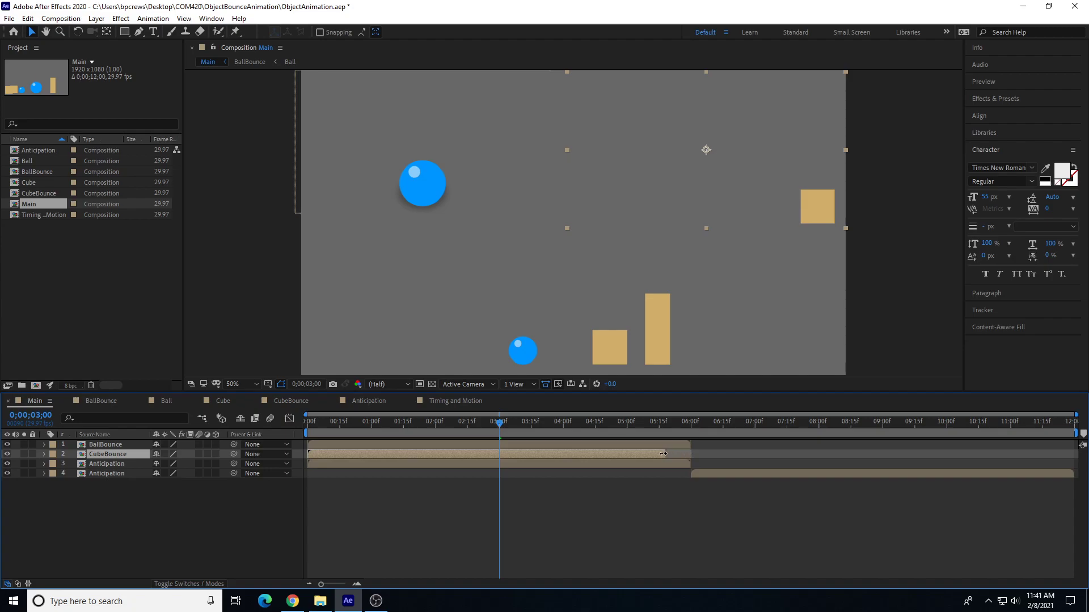
drag(662, 453, 506, 453)
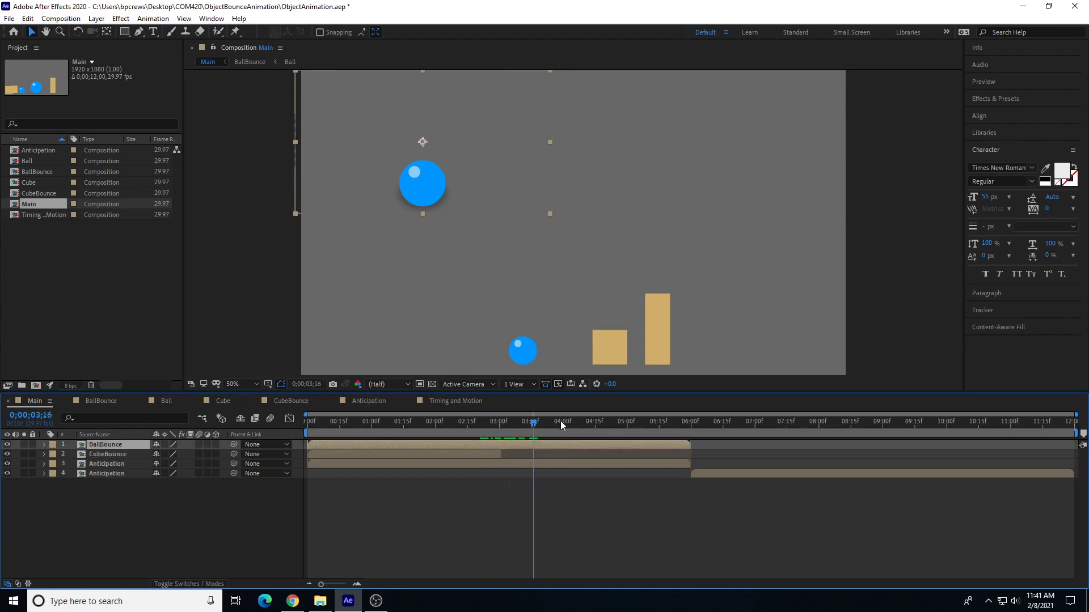
click(500, 422)
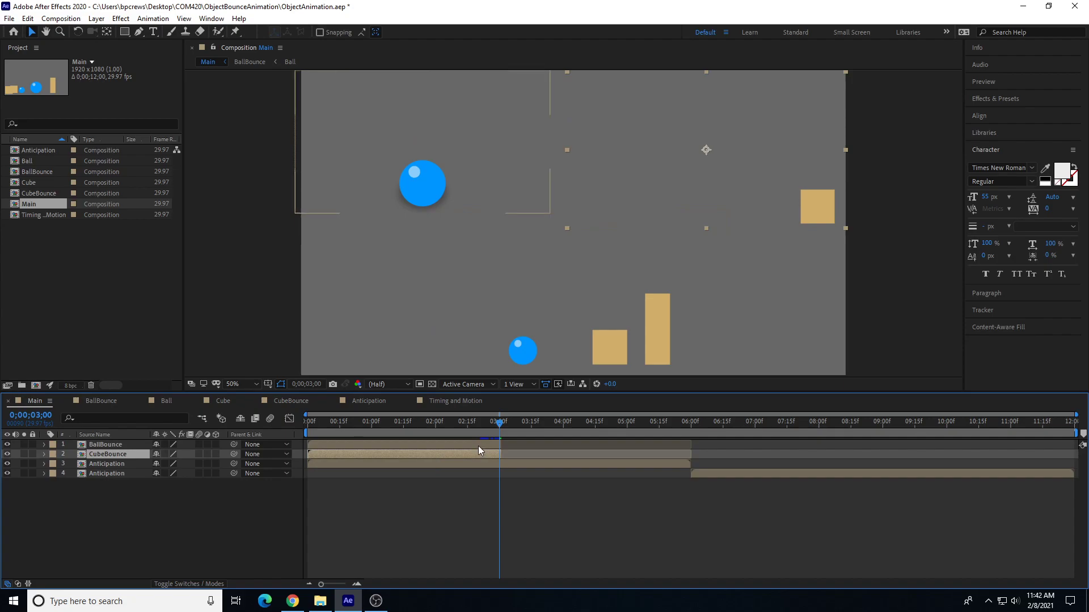
mouse_move(704, 445)
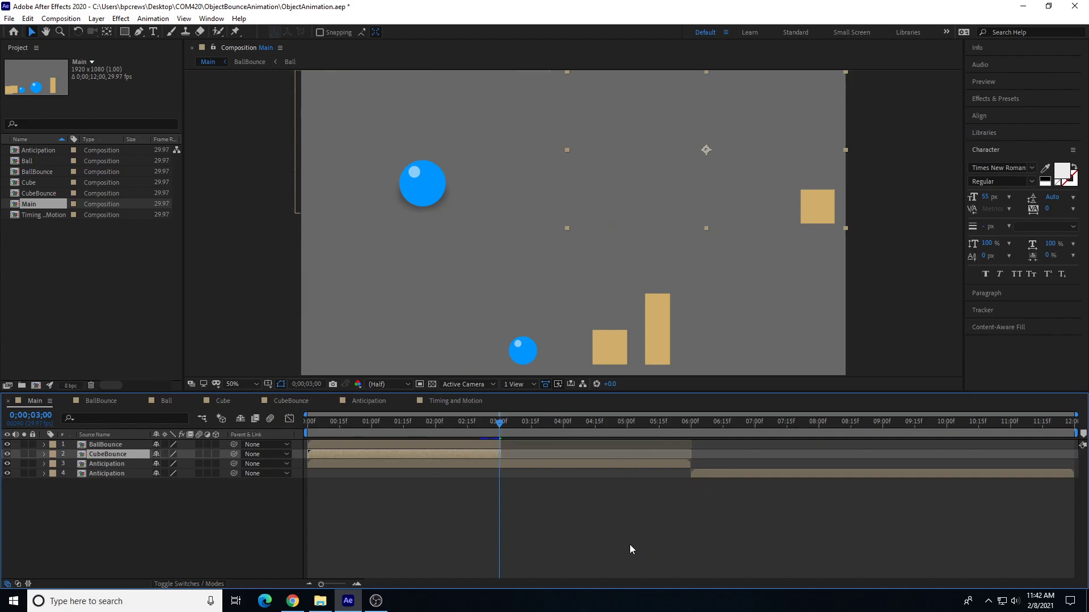
mouse_move(562, 477)
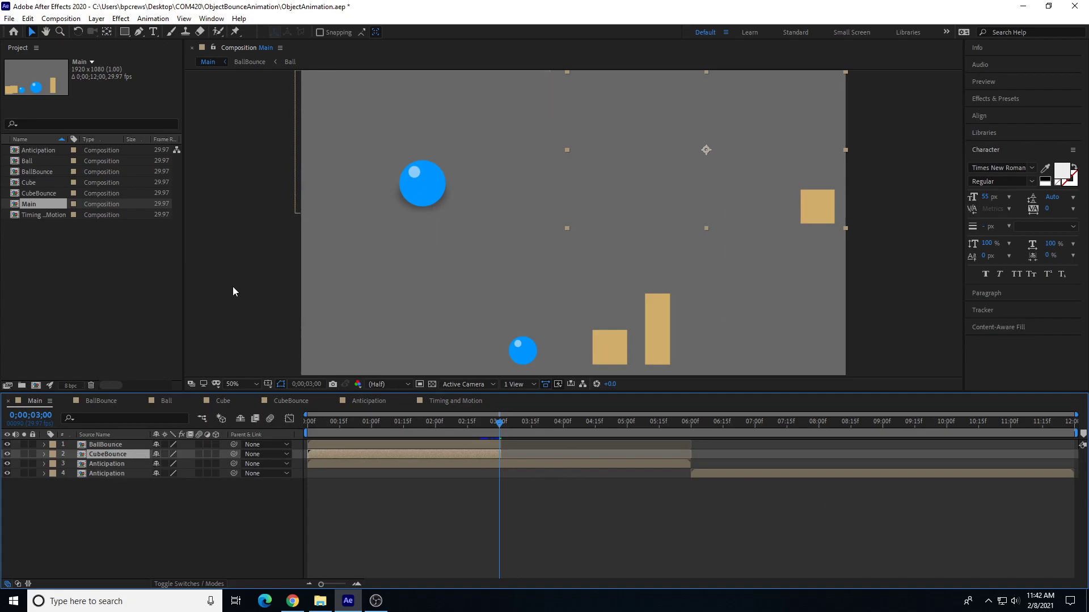
mouse_move(262, 355)
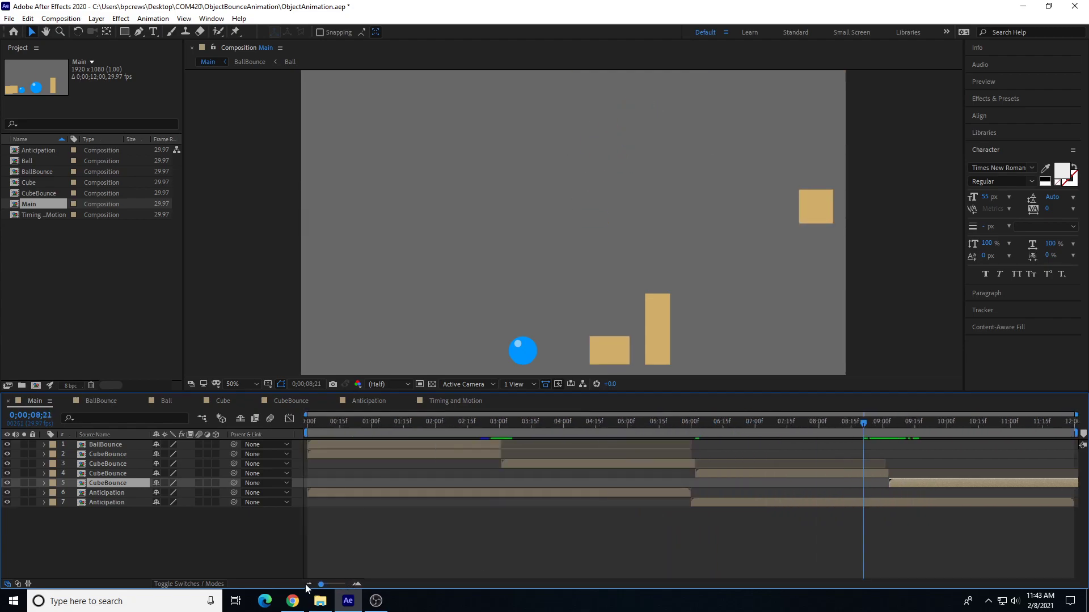
Stagger BallBounce copies to start at 3:00, 6:00 and 9:00, filling twelve seconds.
click(308, 420)
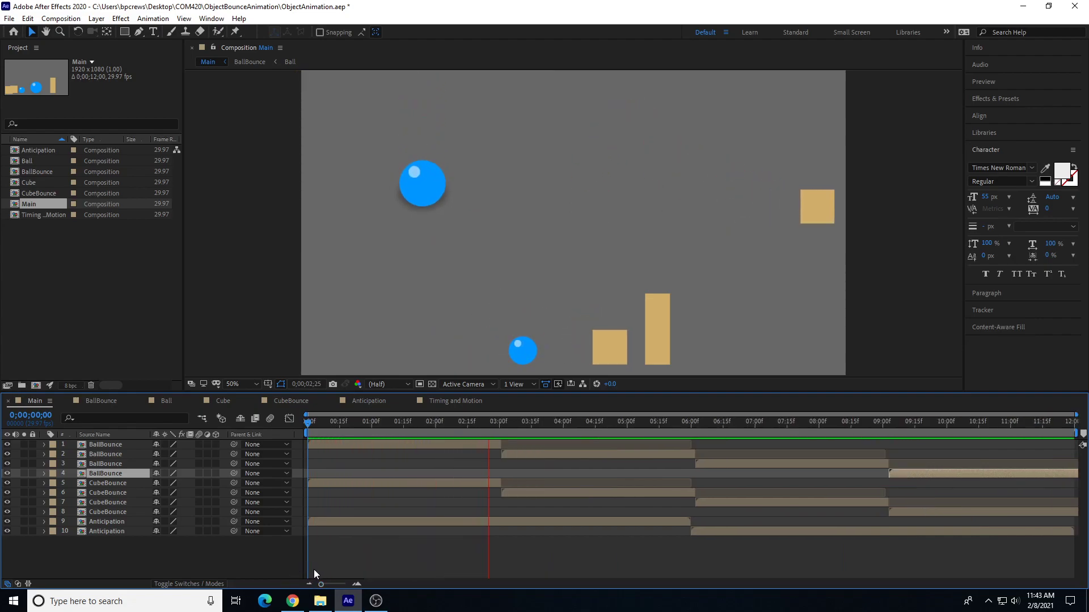
click(623, 420)
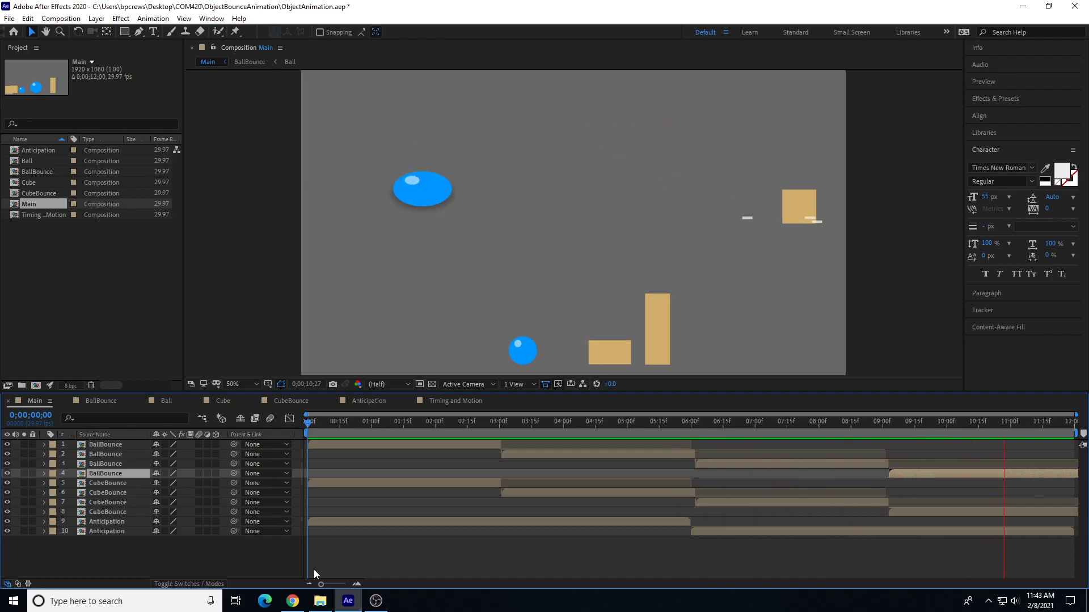
click(361, 422)
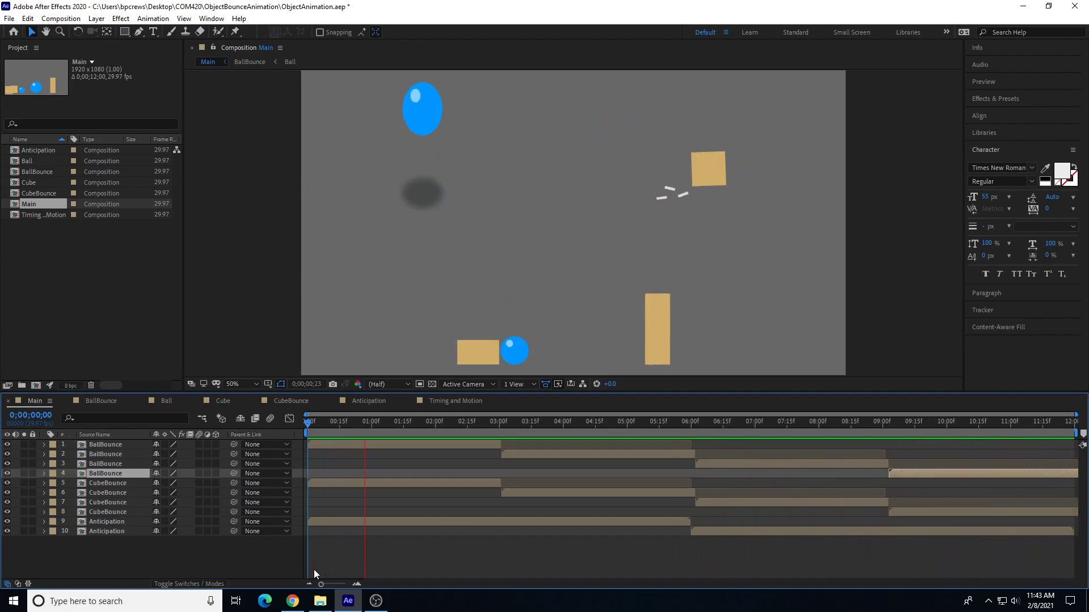
click(336, 422)
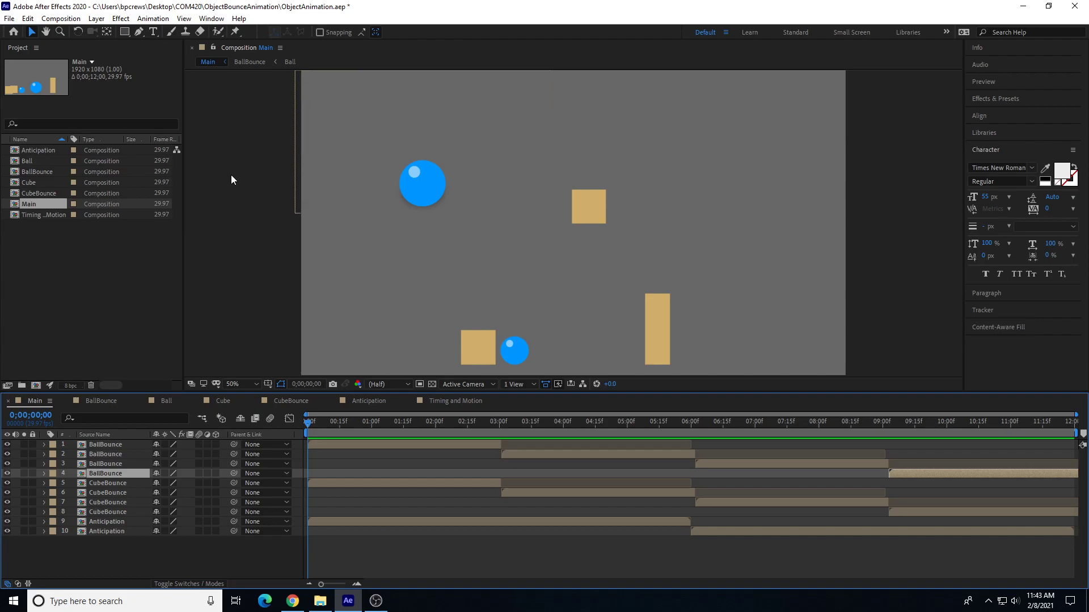
mouse_move(230, 180)
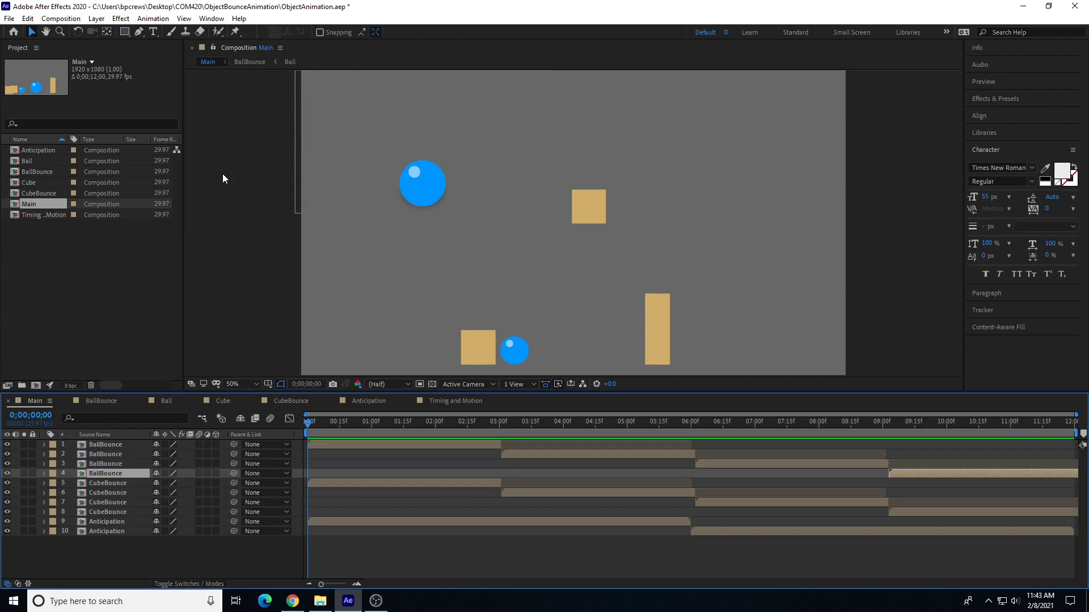
Save the ObjectAnimation project and reach the Composition menu for the Media Encoder queue.
click(318, 601)
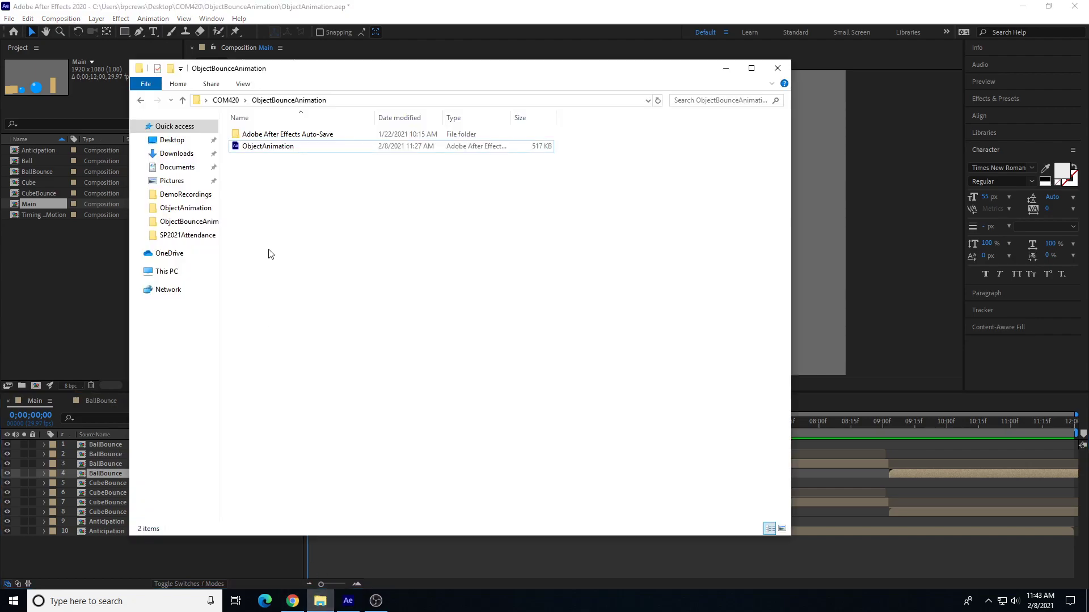
click(268, 146)
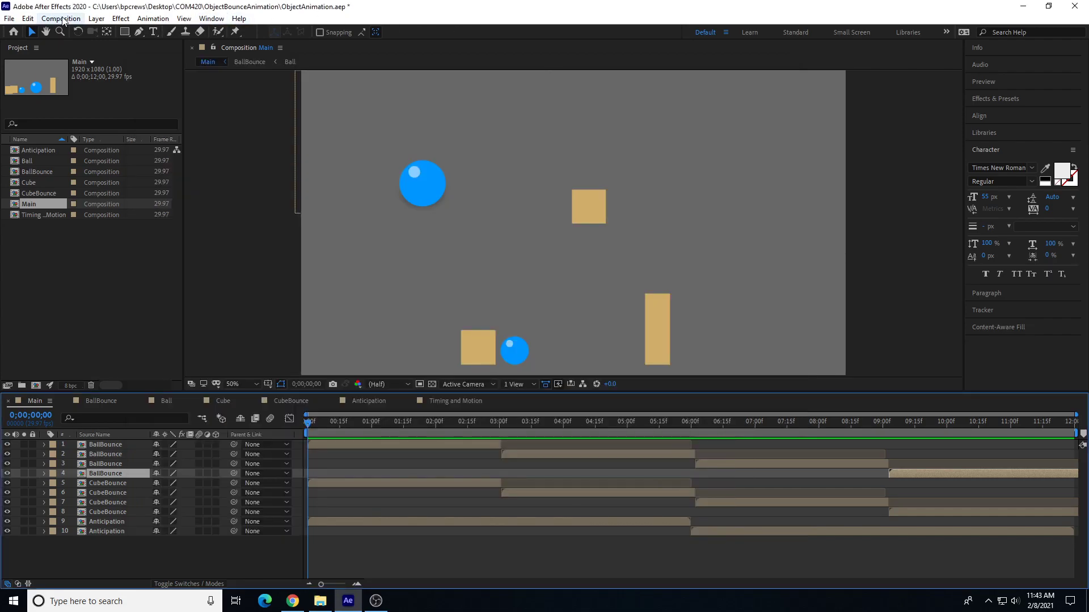
click(9, 19)
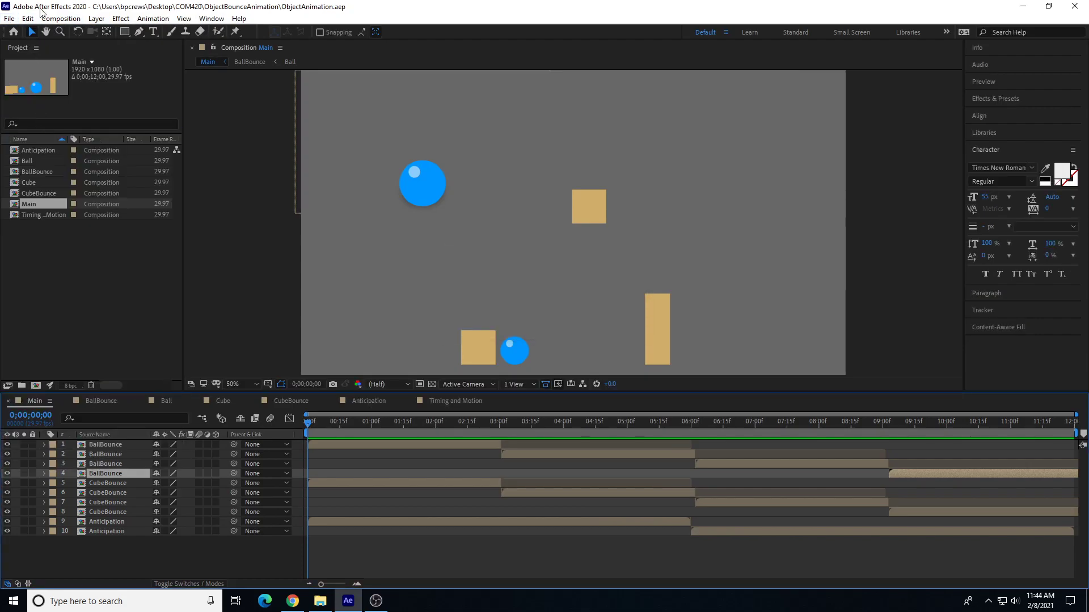
click(60, 18)
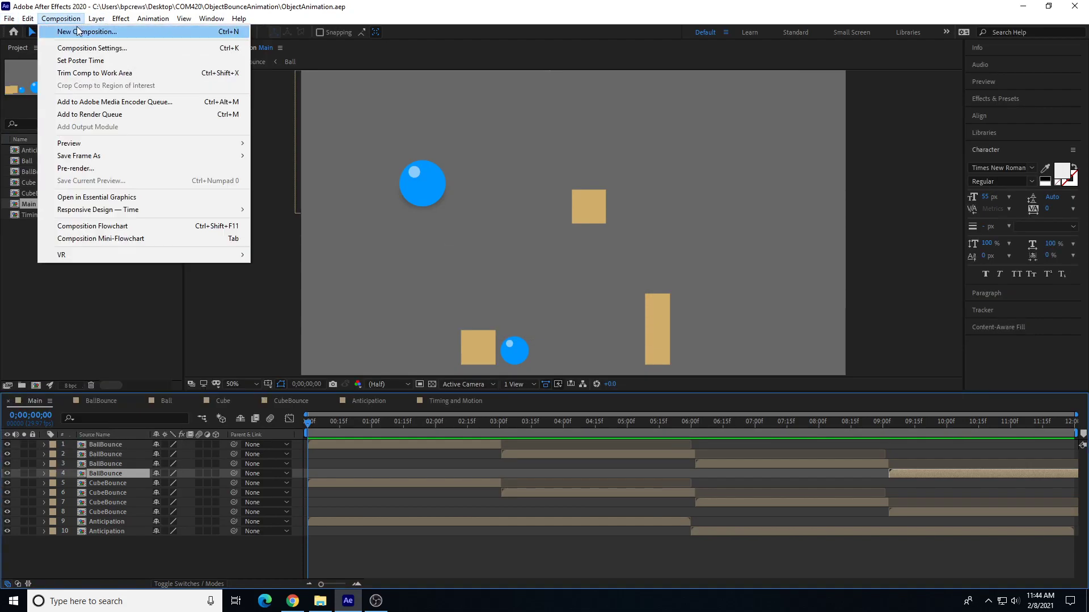
mouse_move(91, 48)
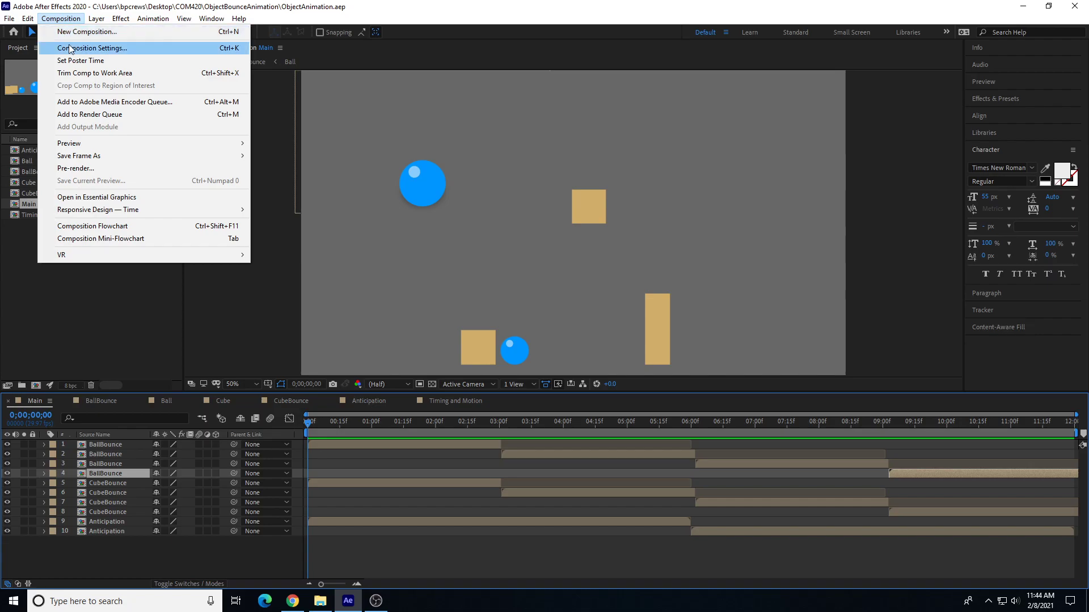
mouse_move(81, 60)
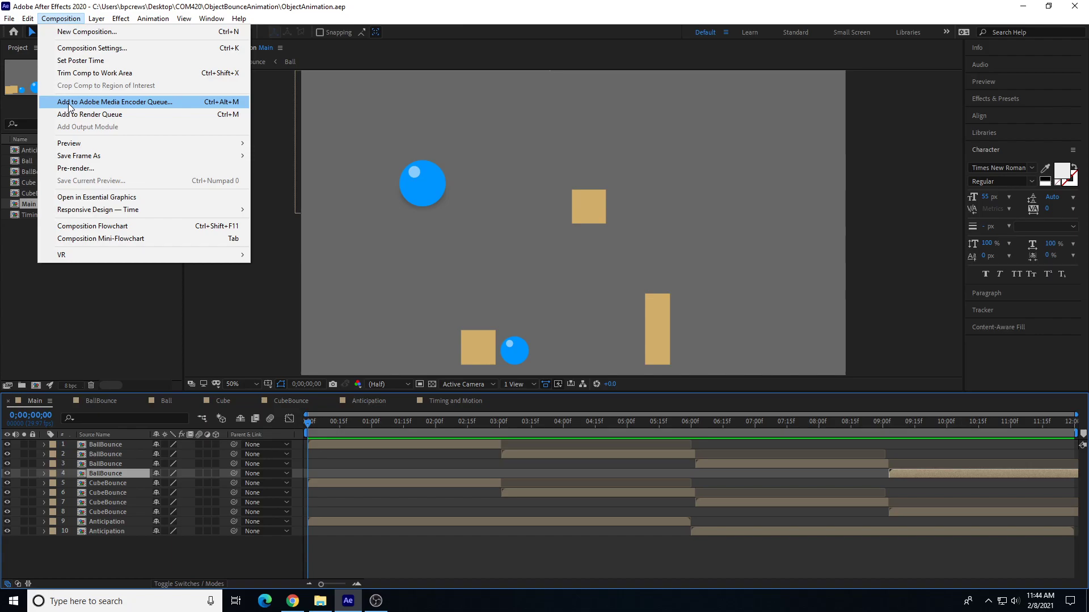
mouse_move(82, 107)
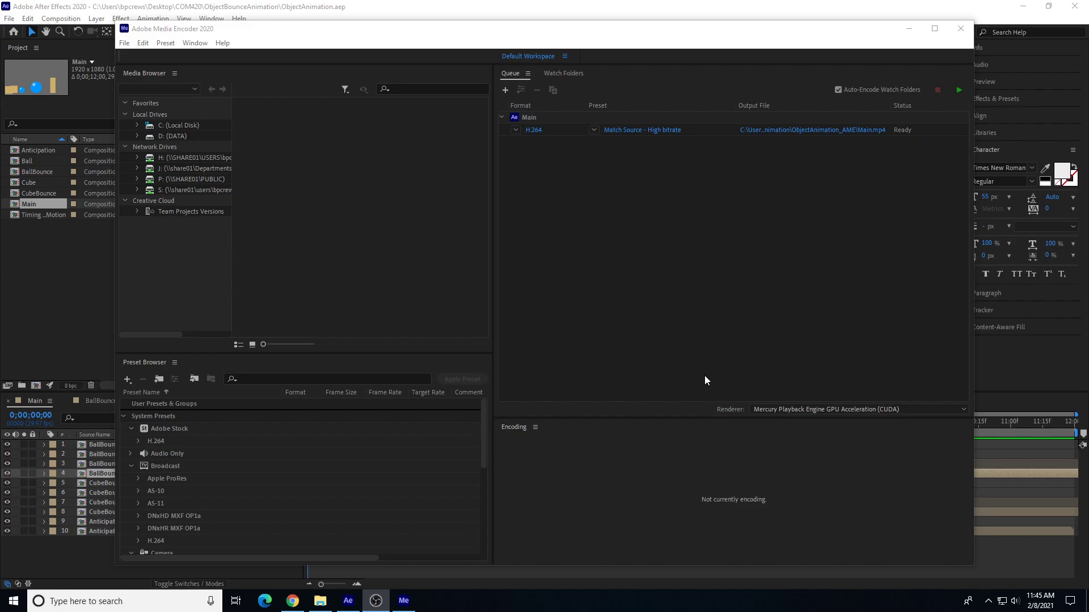
mouse_move(433, 14)
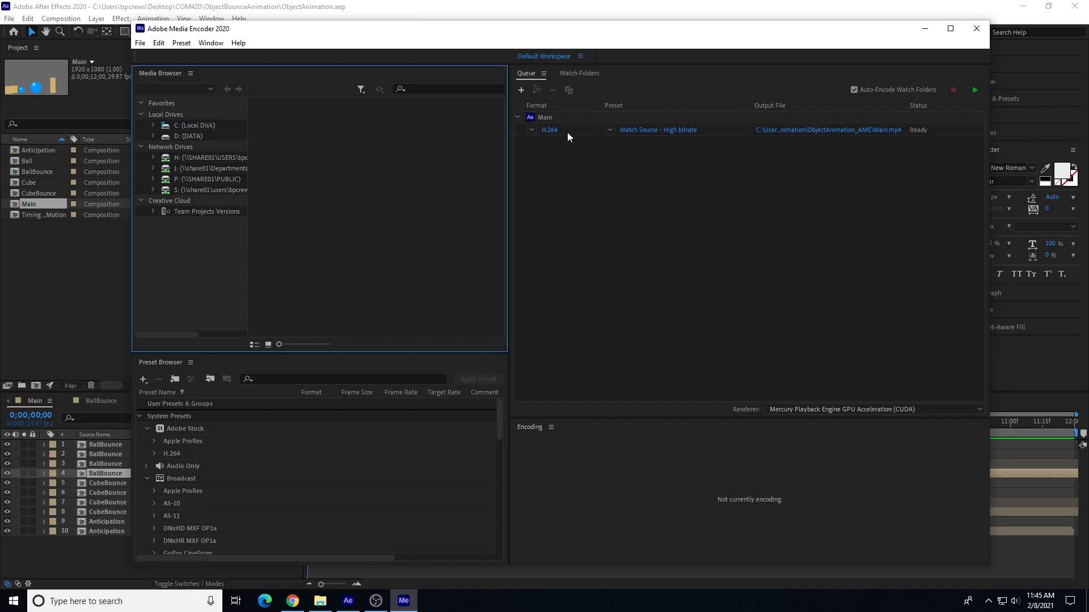
mouse_move(549, 129)
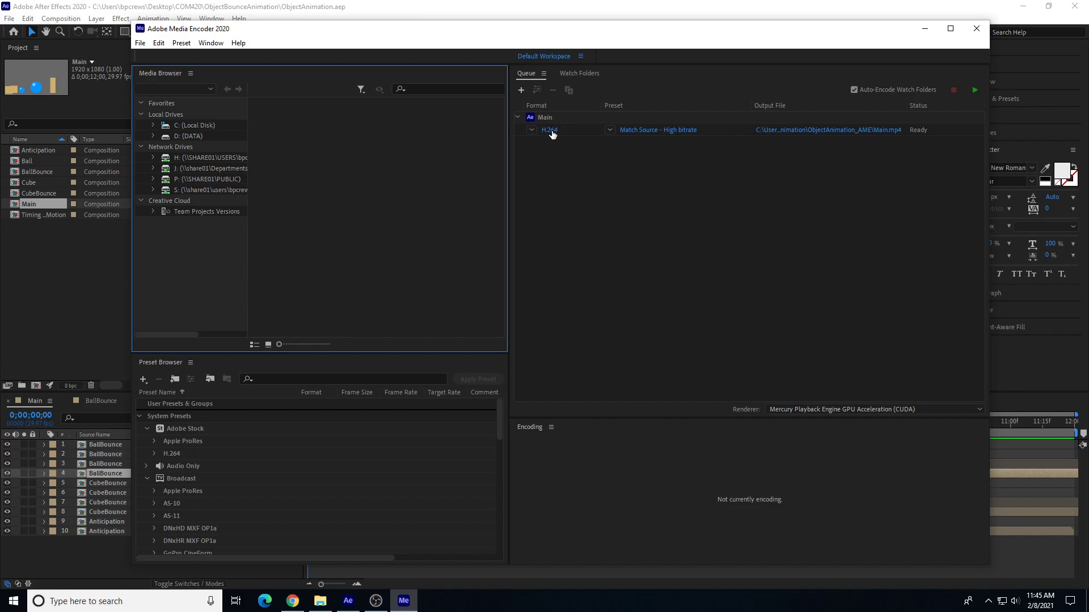
Bring up the Export Settings of the queued H.264 Main item.
click(974, 91)
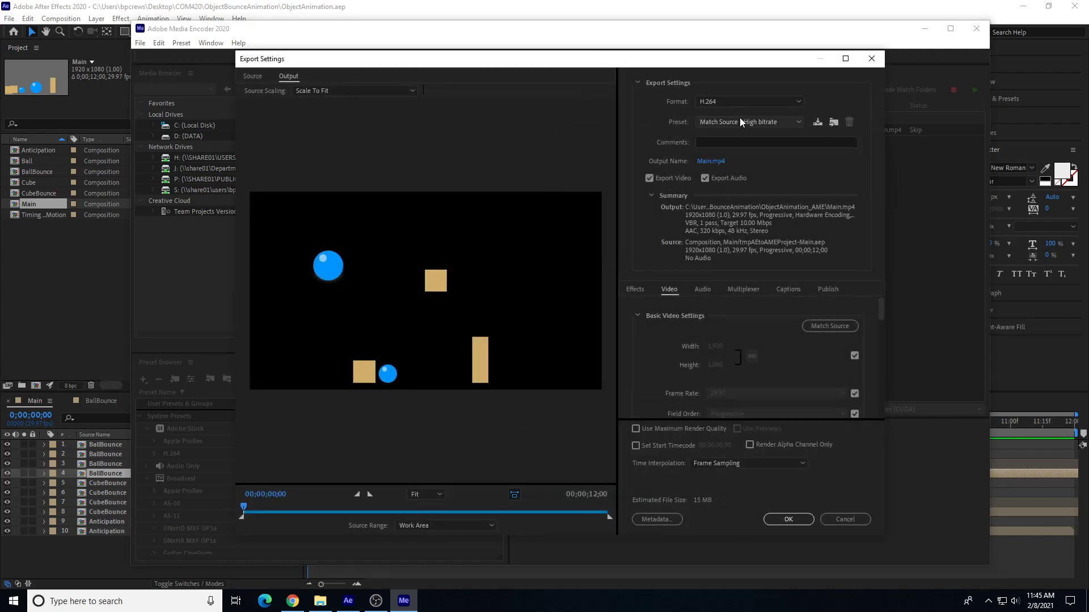
Keep H.264 as the format, check Video and Audio settings, and reach the Output Name save dialog.
click(749, 101)
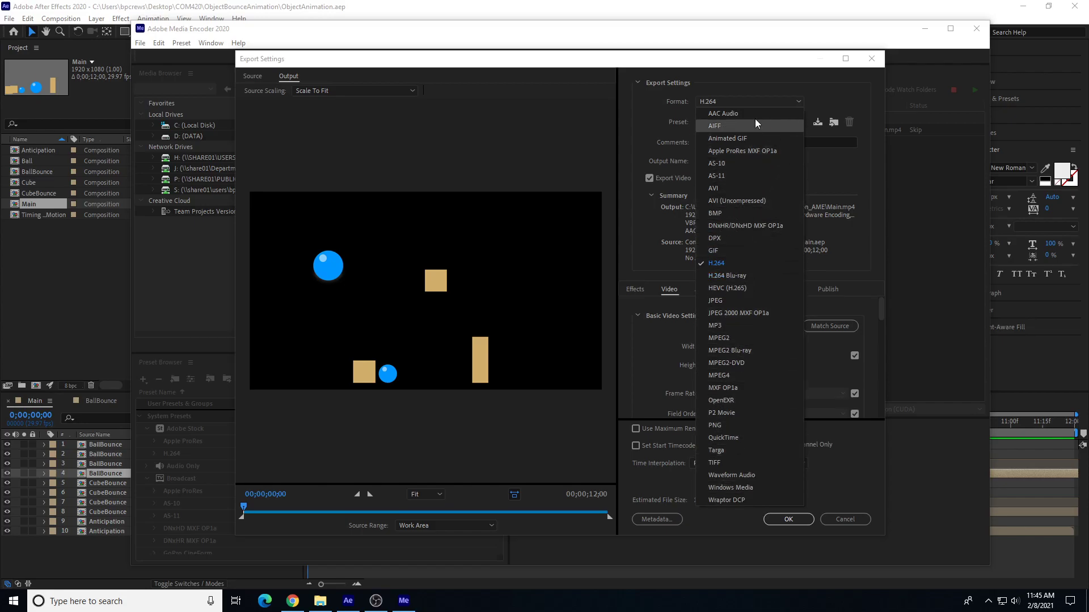
click(716, 263)
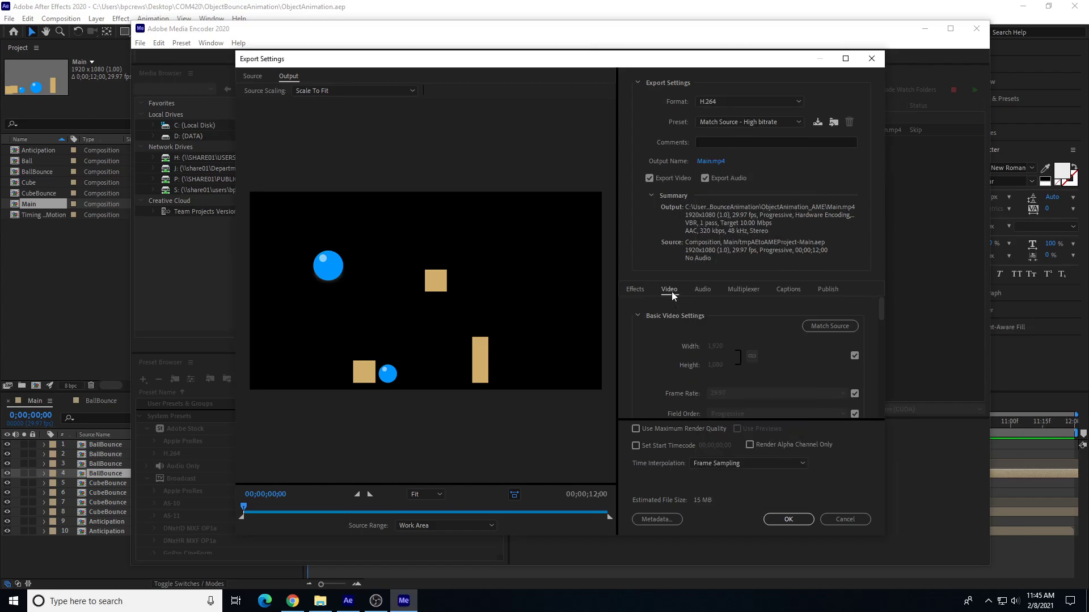
click(702, 289)
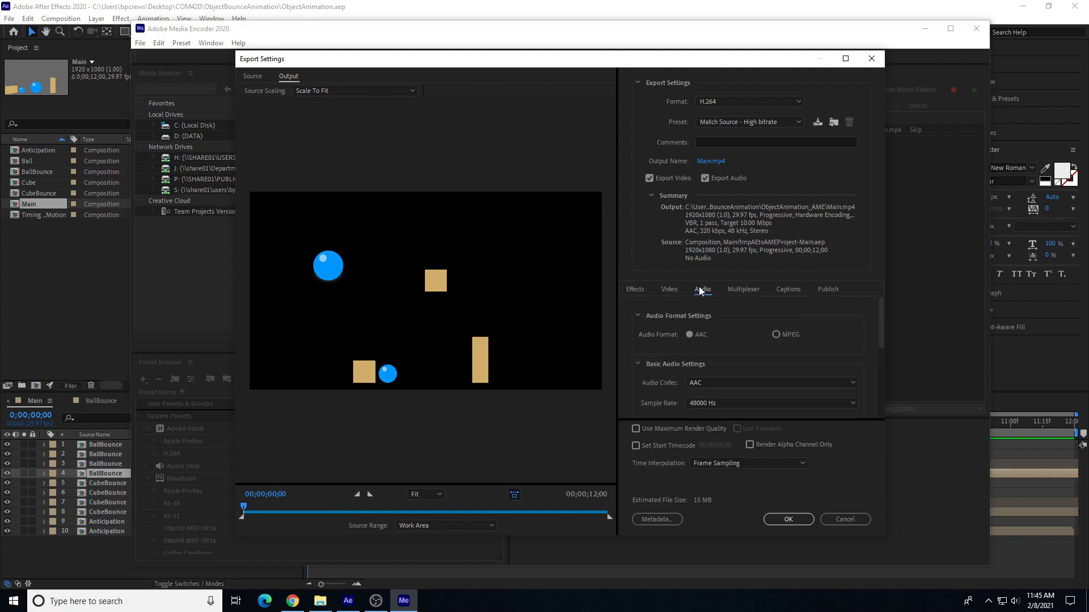
click(669, 289)
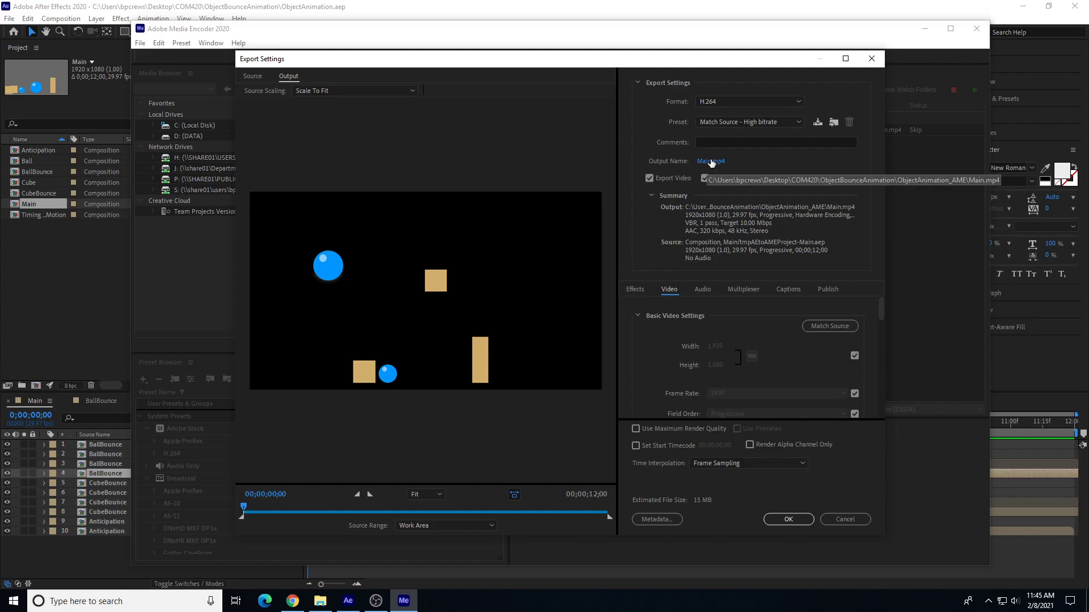
click(710, 161)
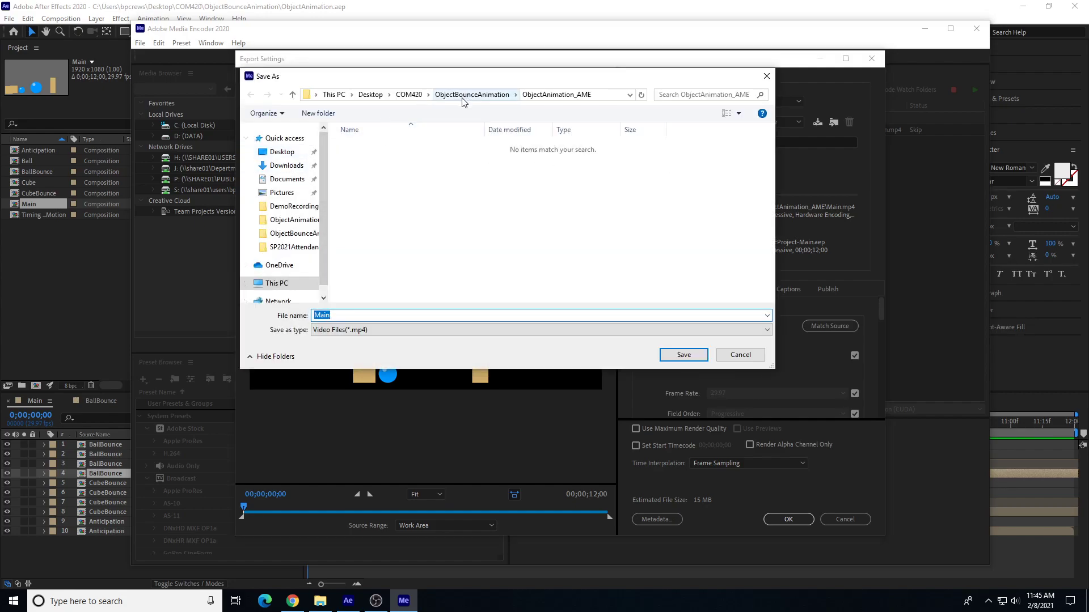
Navigate the Save As dialog up to COM420 and into the ObjectAnimation folder.
click(472, 94)
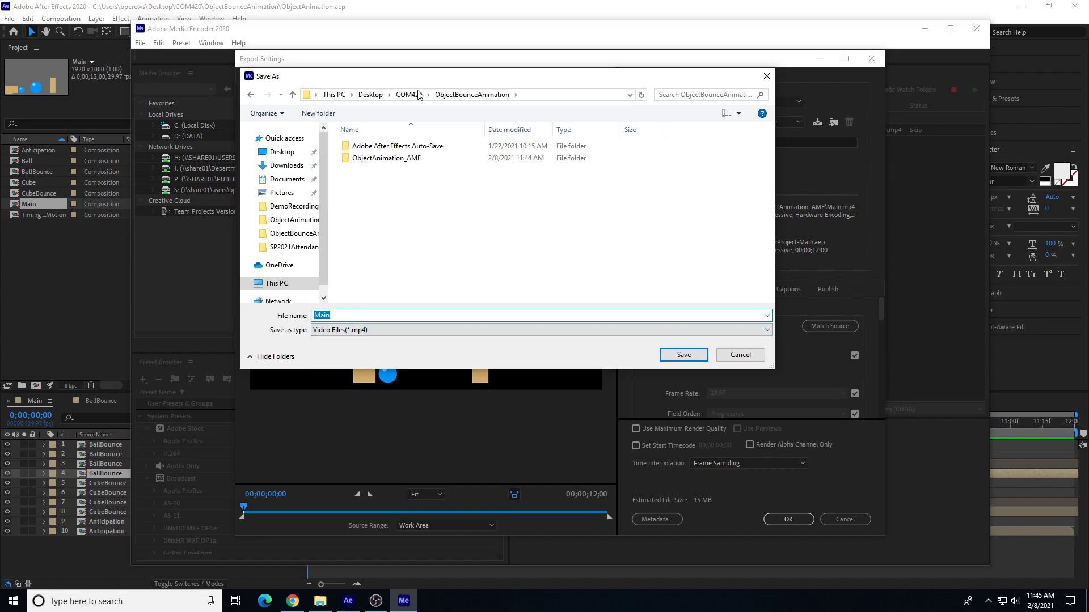
click(408, 94)
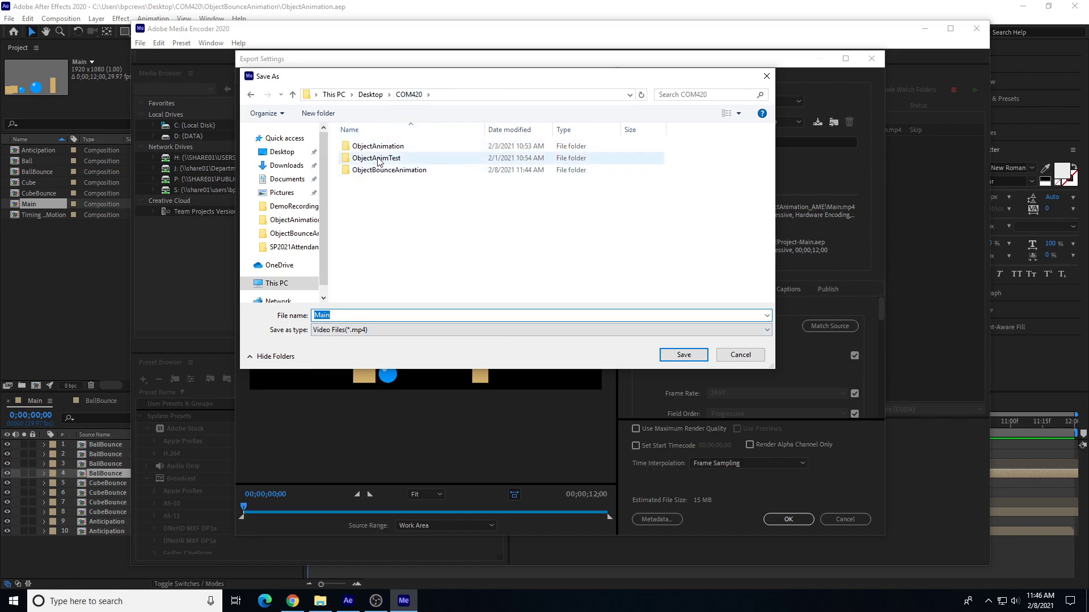
double_click(377, 146)
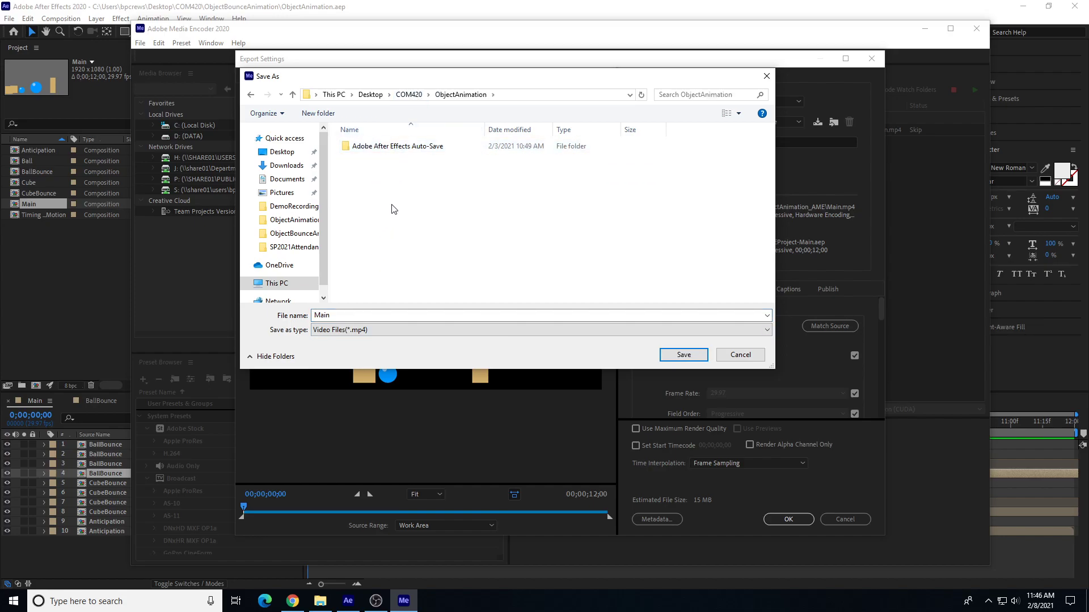
Name the export SimpleObjectAnimation and save it there.
click(539, 315)
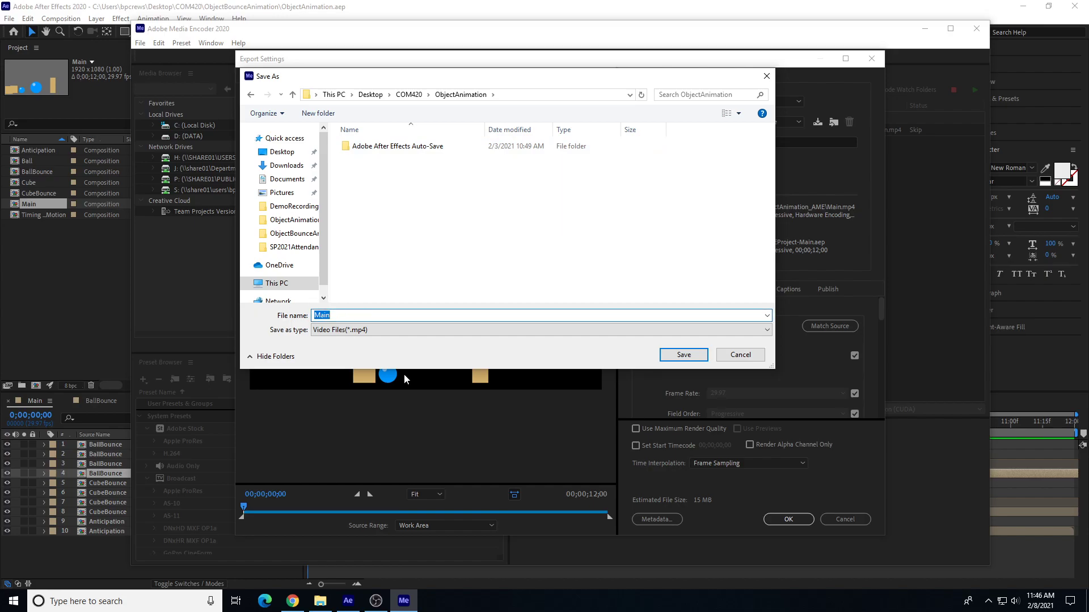
text(S)
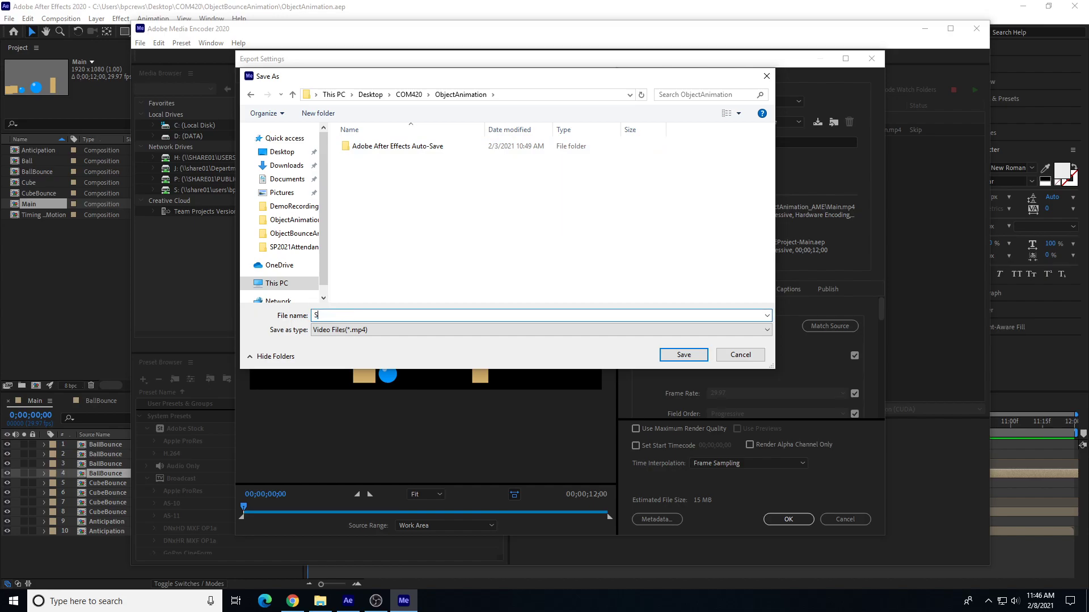
text(impleObjectAnimation)
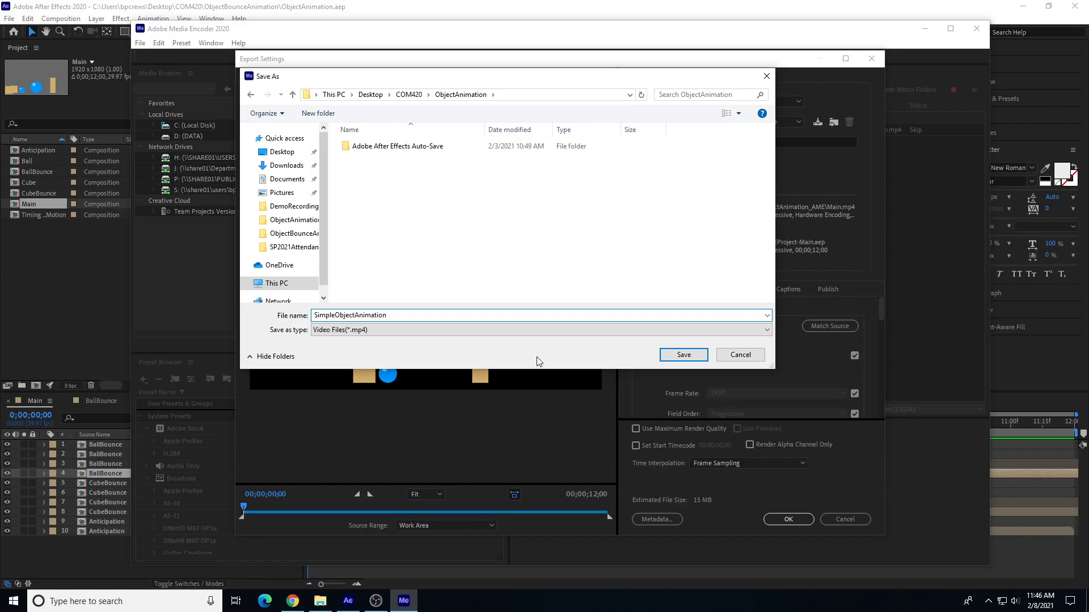
click(682, 355)
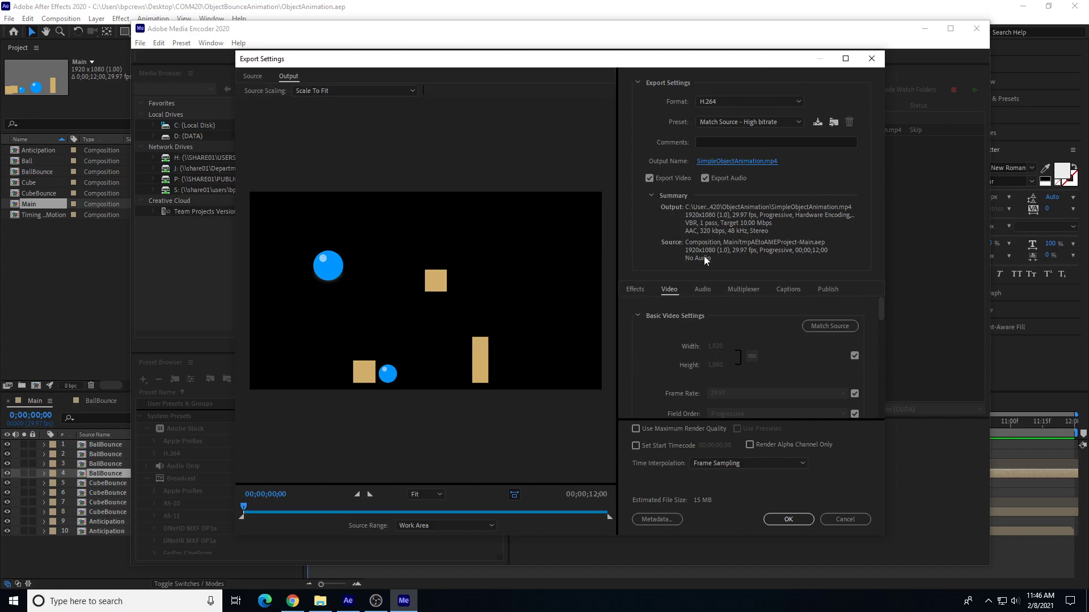
mouse_move(805, 511)
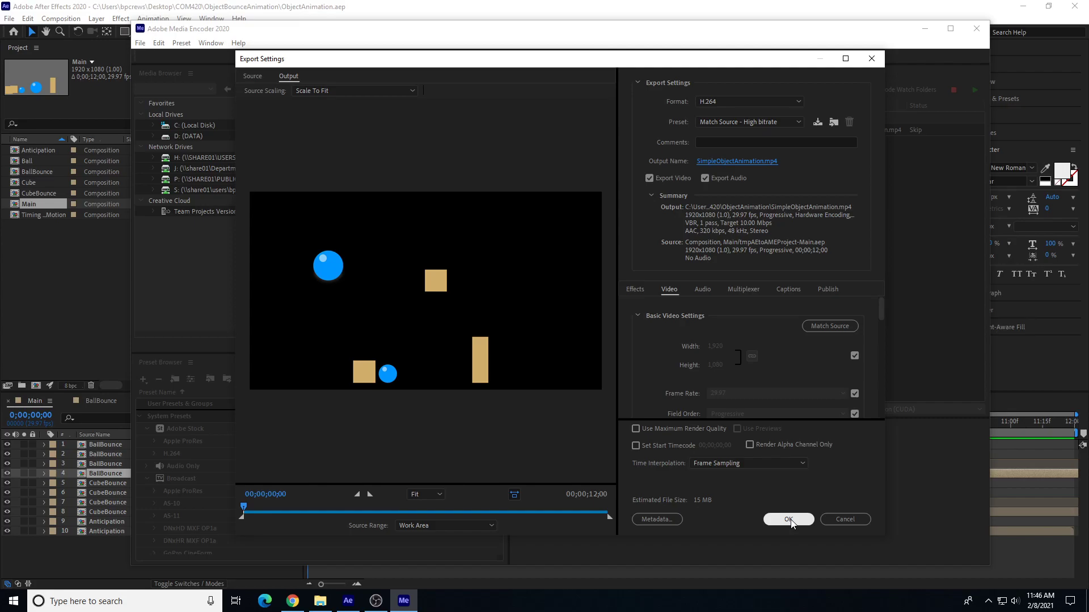
Confirm the export settings and verify the queued job targets SimpleObjectAnimation.mp4, leaving the path unchanged.
click(787, 519)
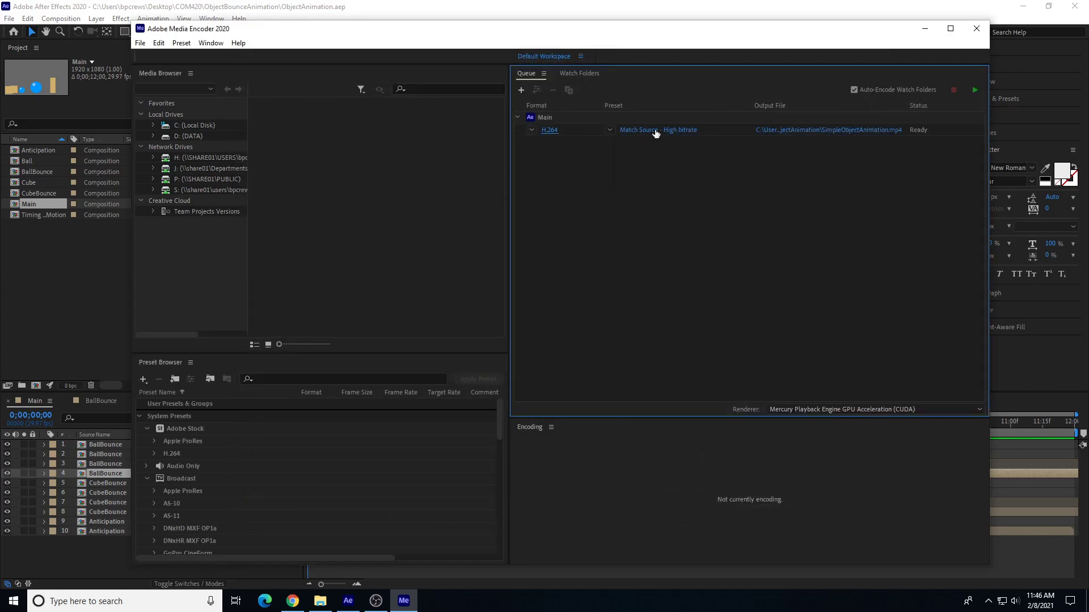
mouse_move(651, 132)
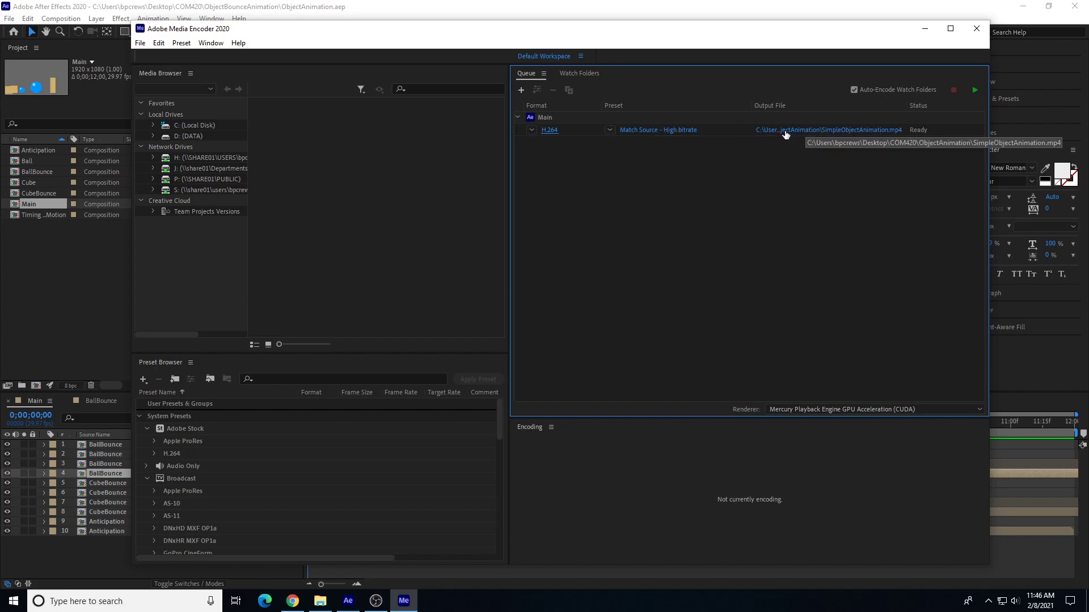
click(827, 129)
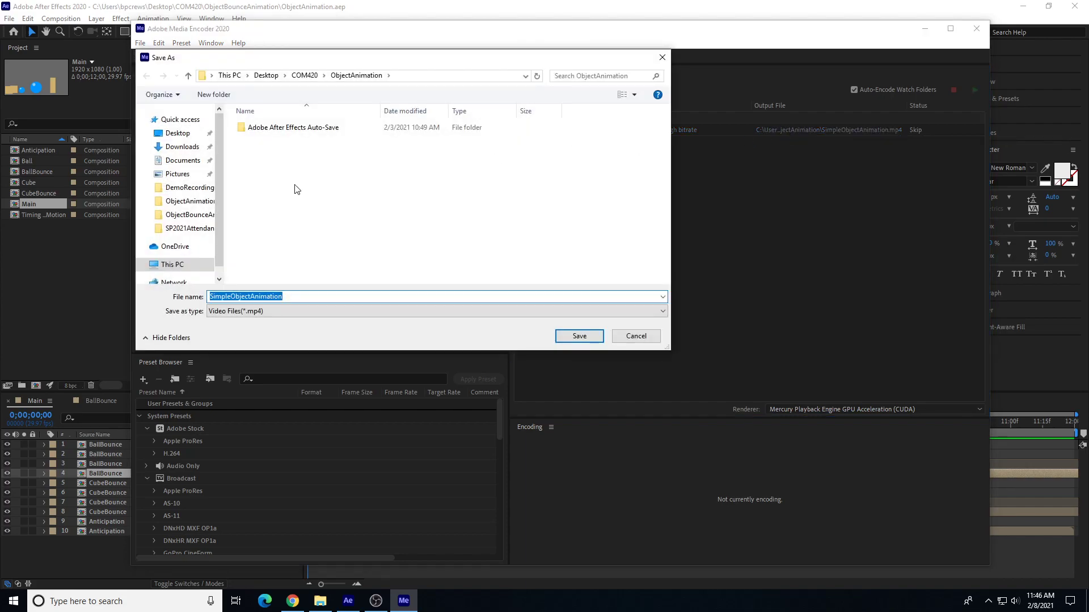
click(579, 336)
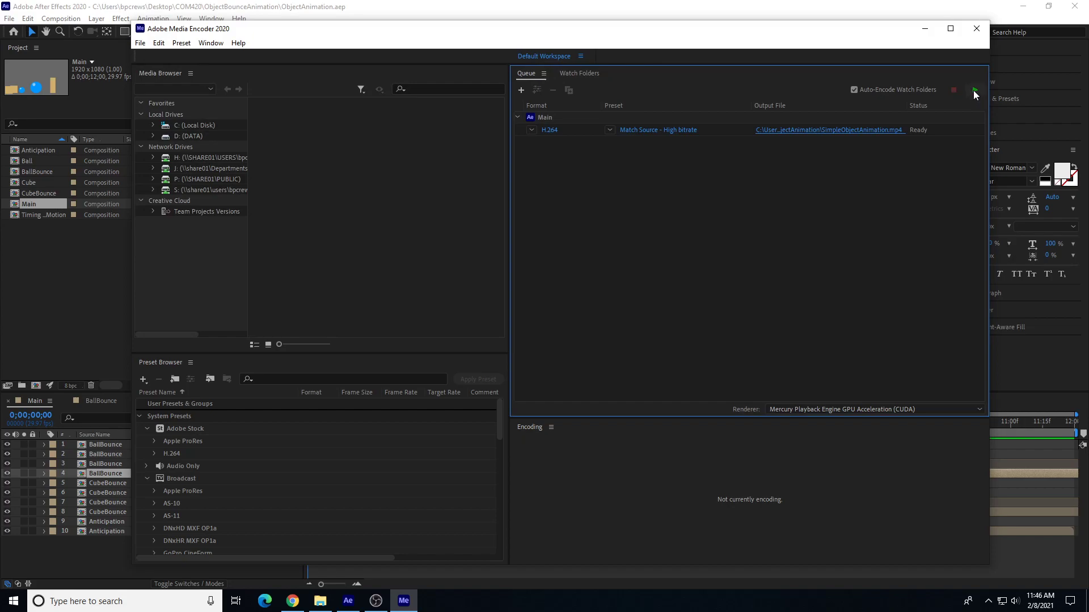
Start encoding the queued SimpleObjectAnimation.mp4 export.
click(973, 91)
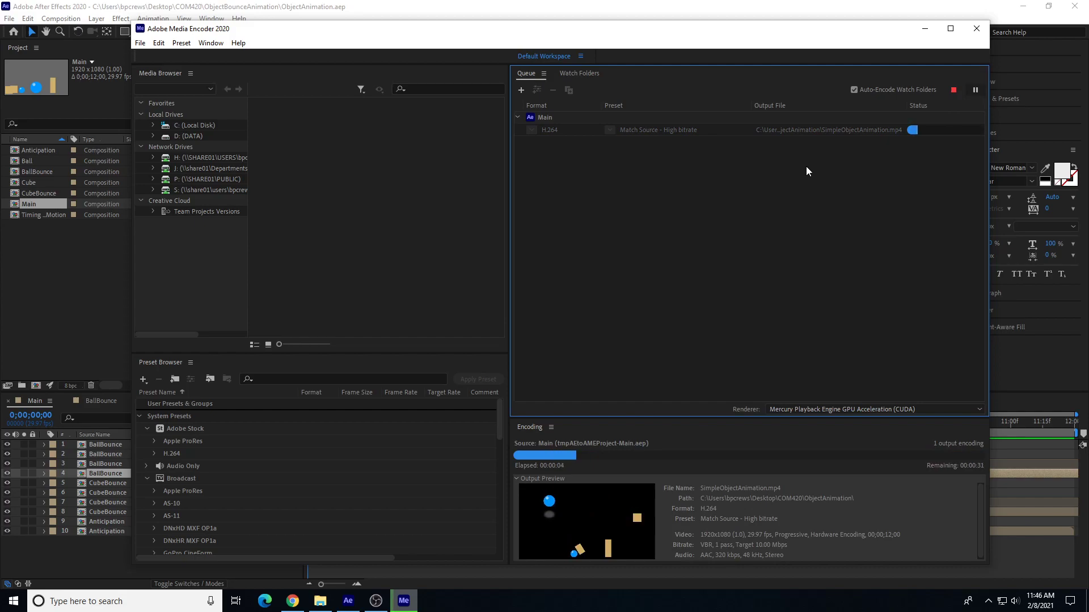
mouse_move(800, 402)
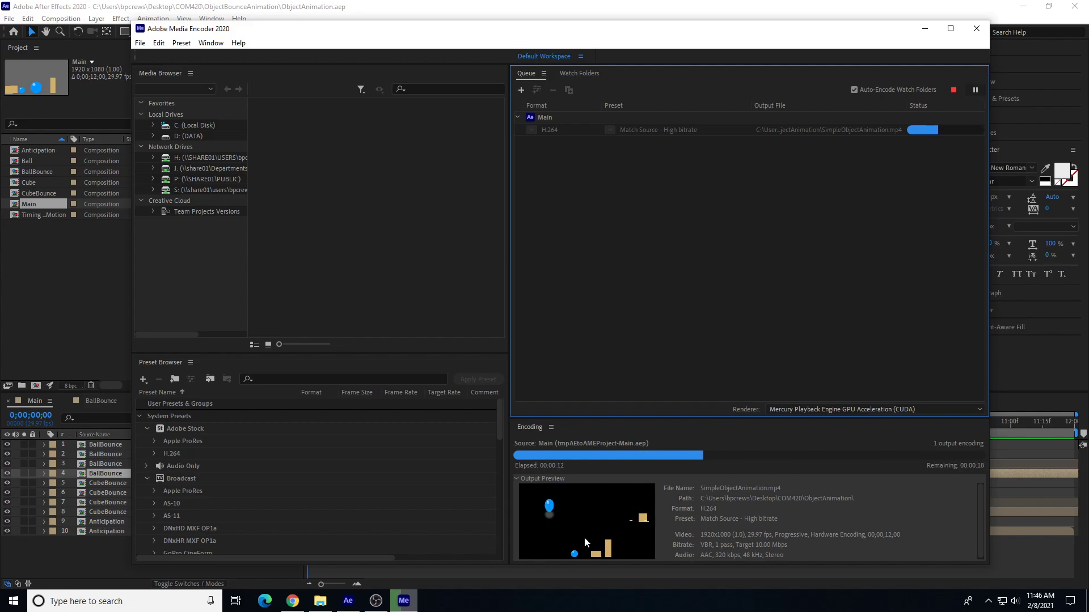
mouse_move(595, 518)
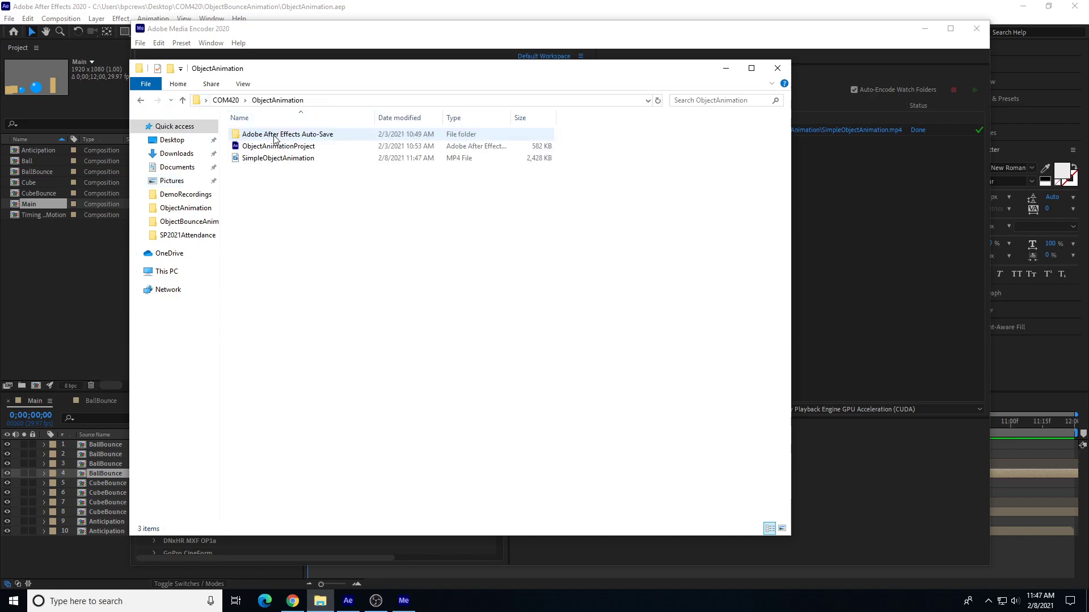
Play SimpleObjectAnimation.mp4 in Movies & TV, then close the player.
click(276, 158)
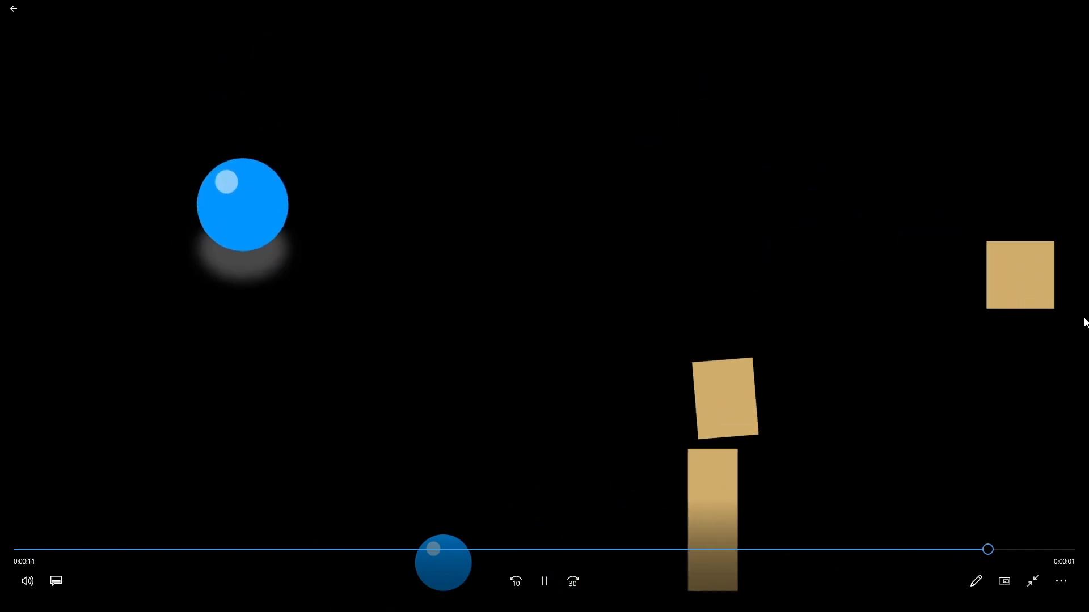
click(544, 581)
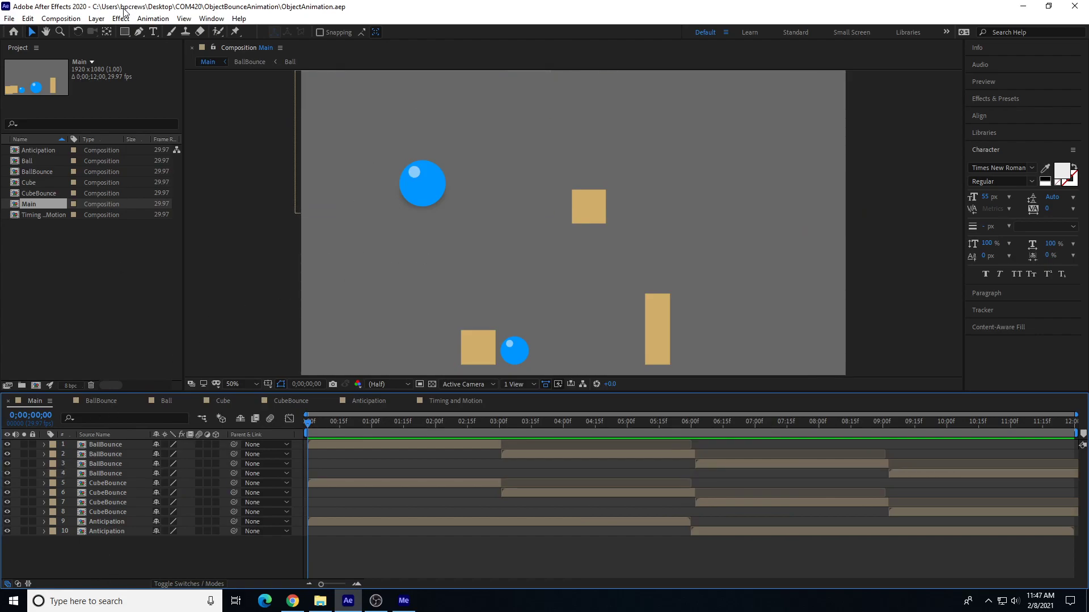
Add a new solid layer coloured dark gray-orange as the Main composition's background.
click(96, 18)
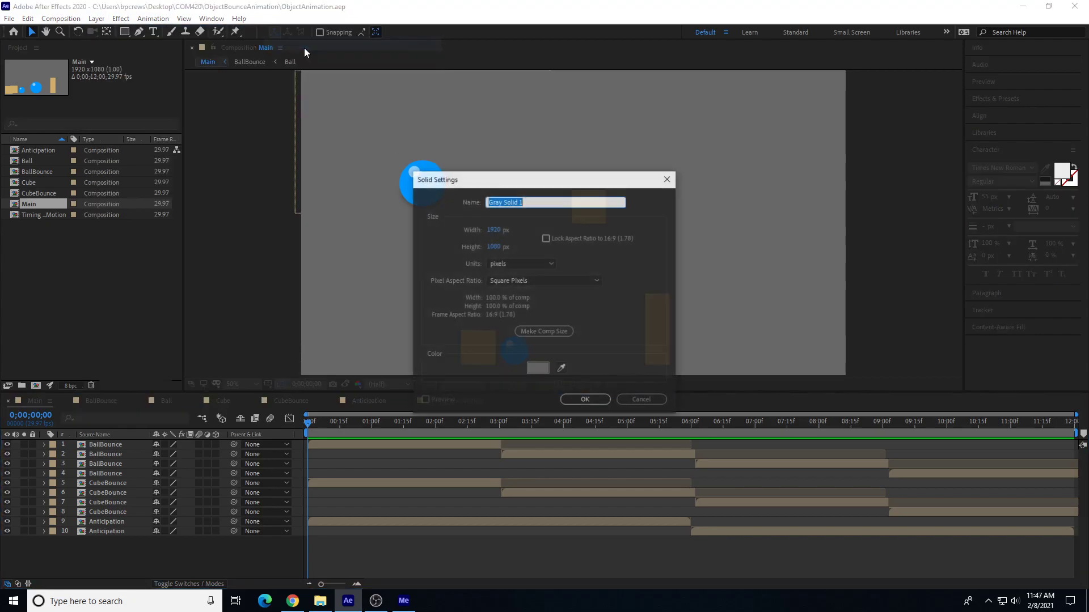
click(536, 368)
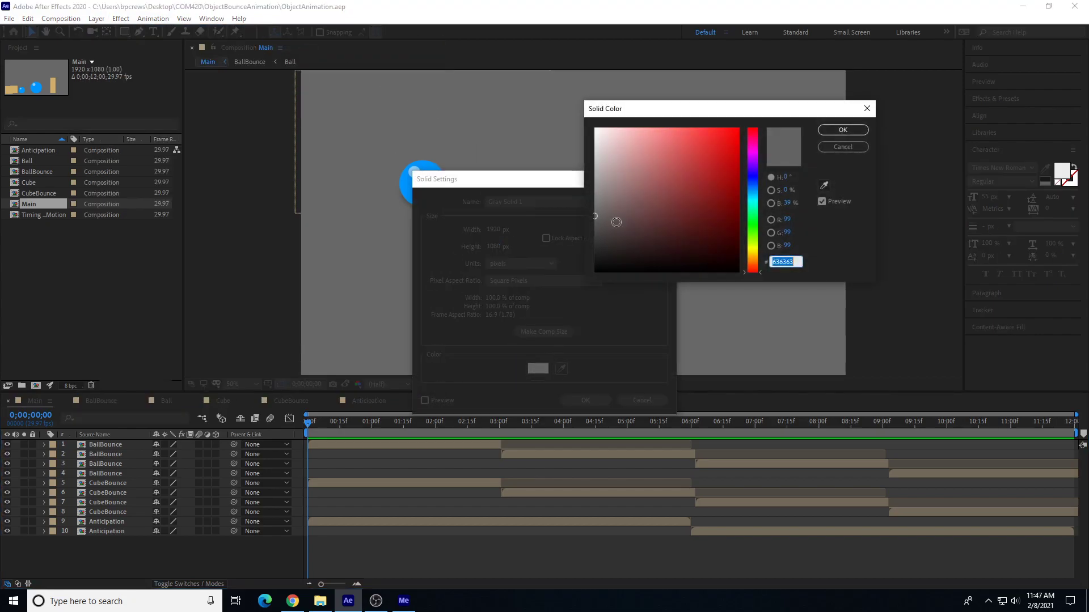
click(650, 227)
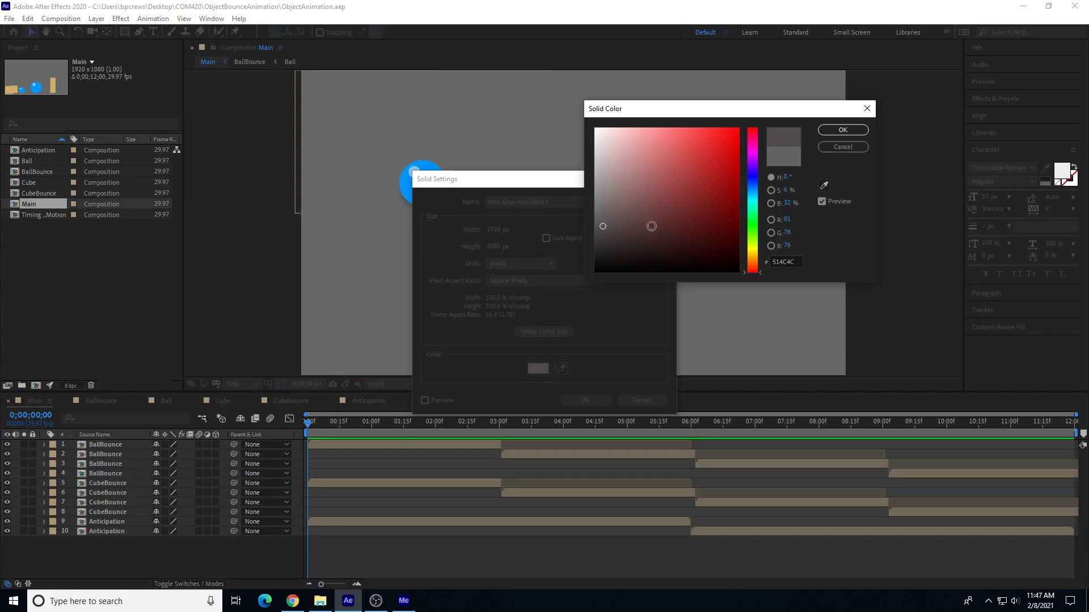
click(754, 261)
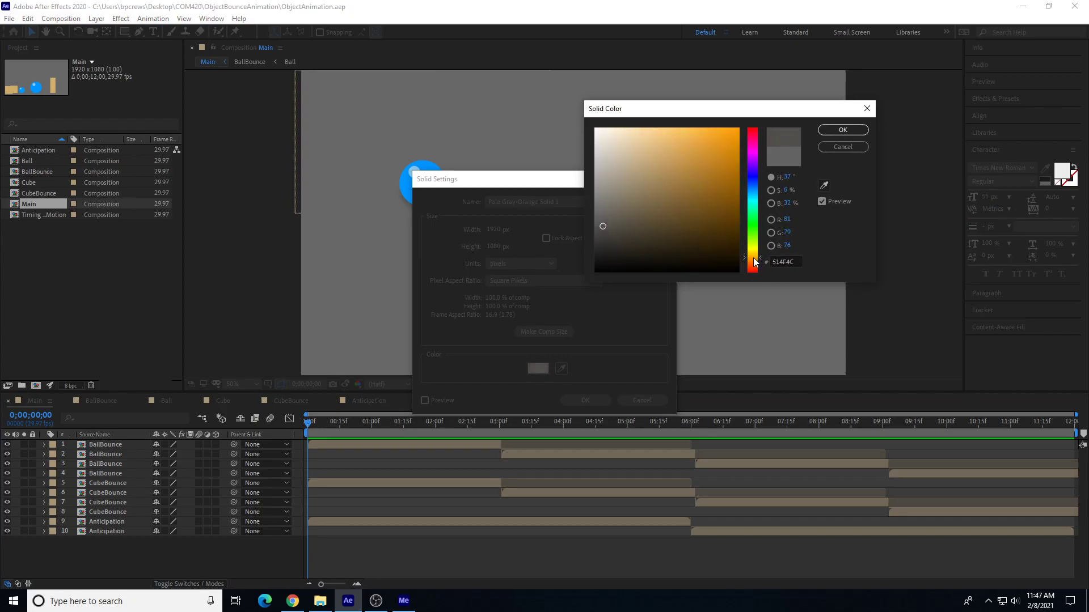
click(842, 130)
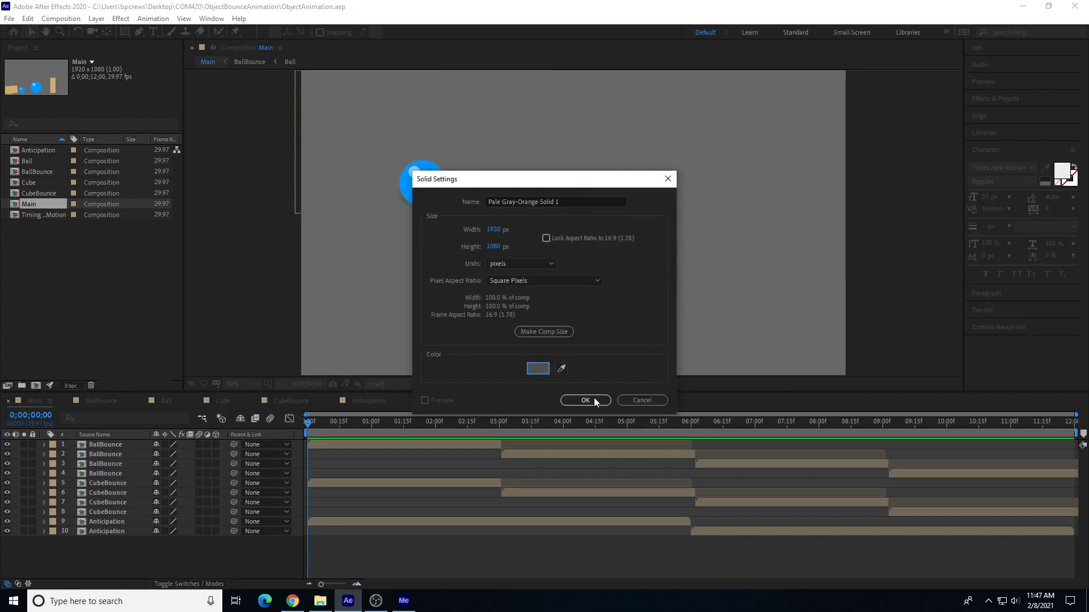
click(585, 401)
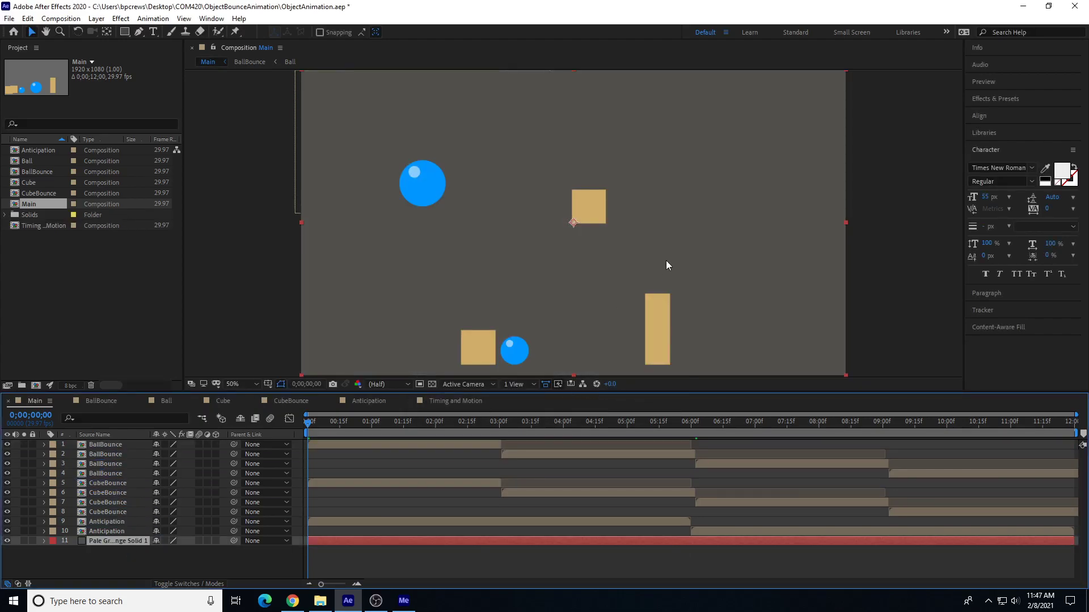
drag(308, 421, 353, 422)
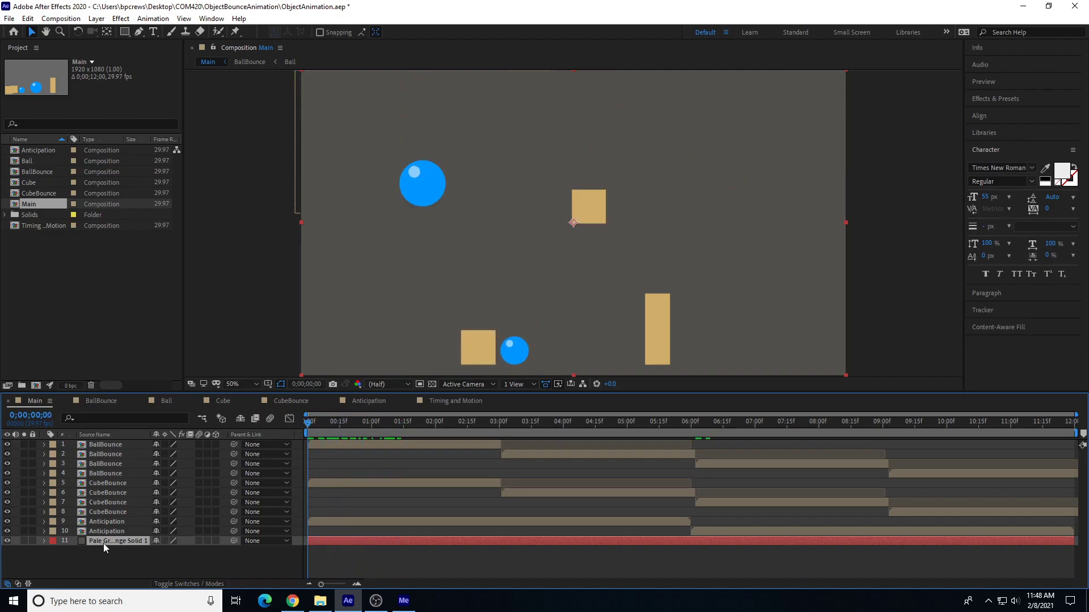
Replace the first solid with a lighter gray-orange solid (#73706C) at the bottom of the stack.
click(95, 18)
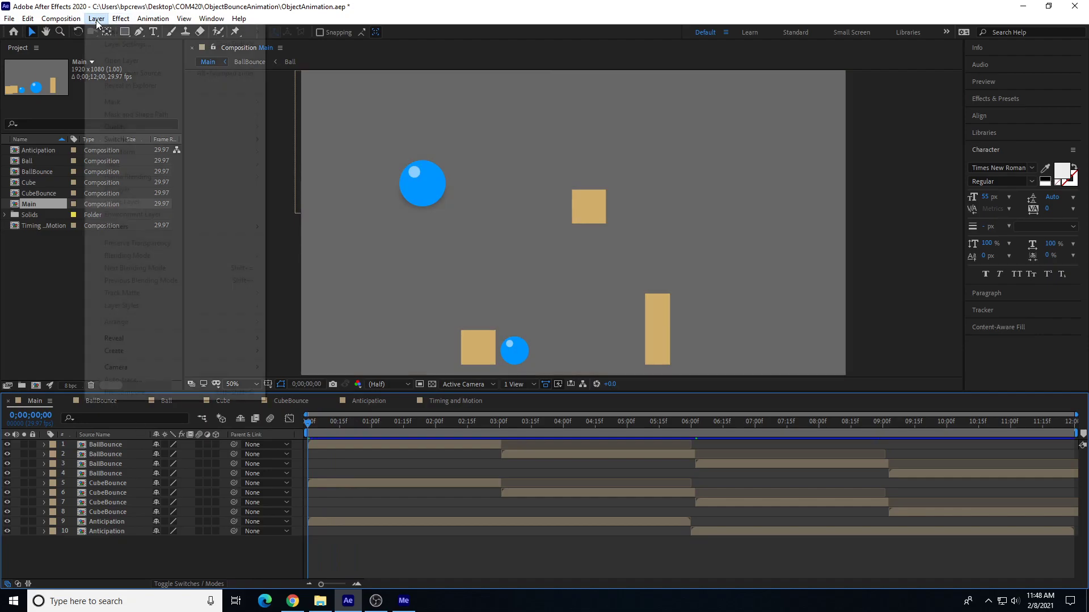
click(95, 19)
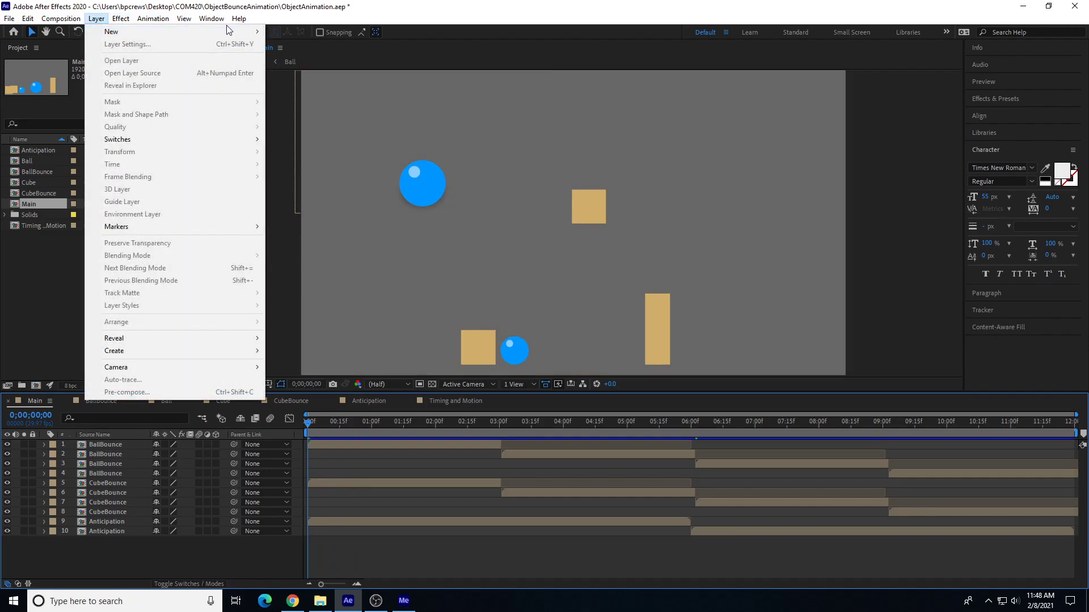
click(121, 60)
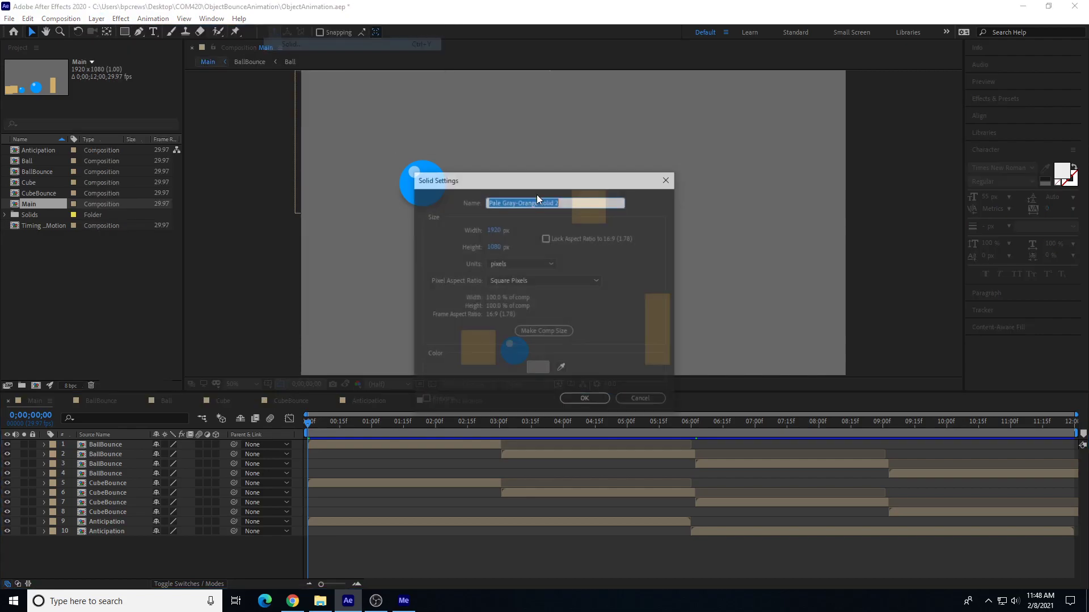
click(537, 368)
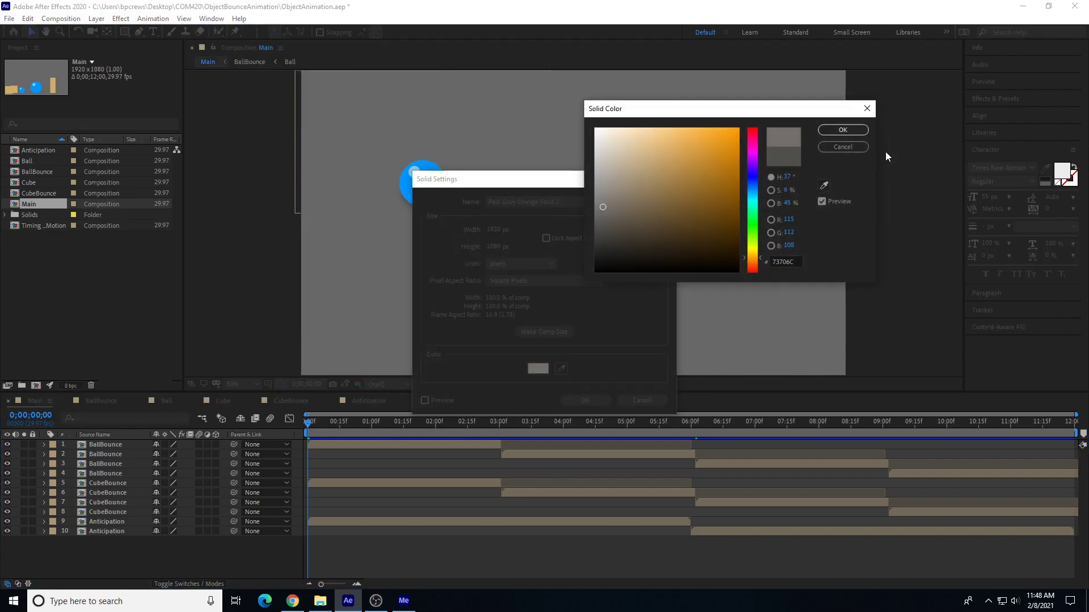
click(842, 130)
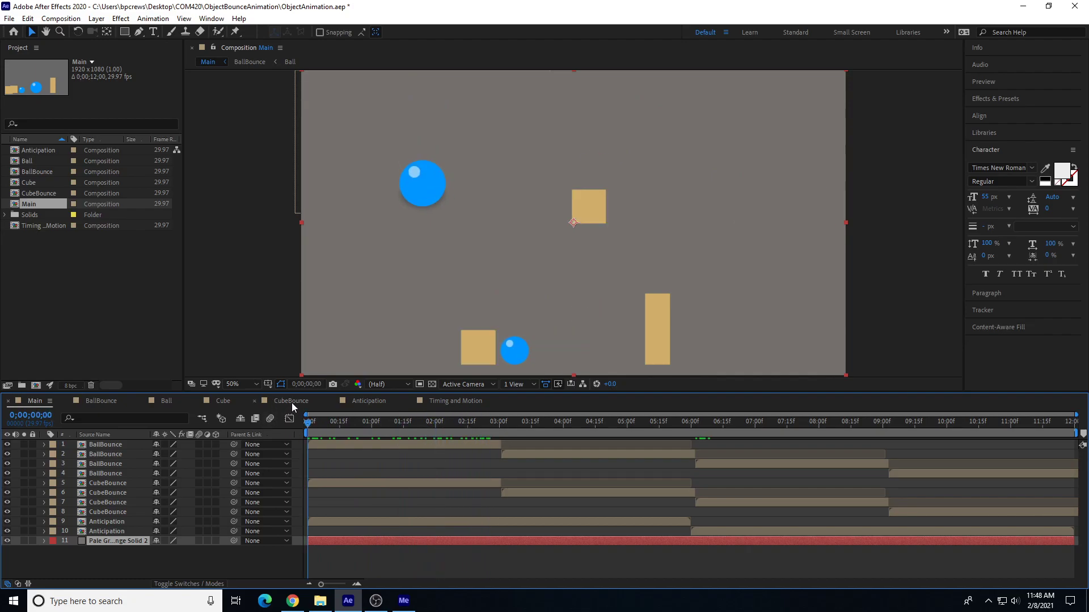
Queue Main in Media Encoder as SimpleObjectAnimation2.mp4 and start rendering.
click(60, 18)
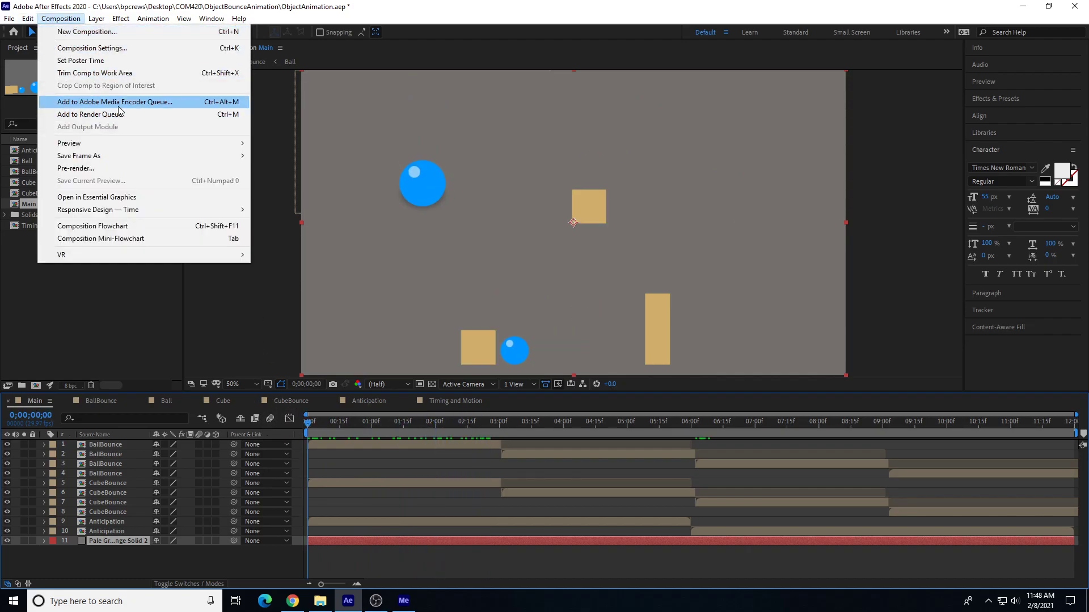
click(114, 102)
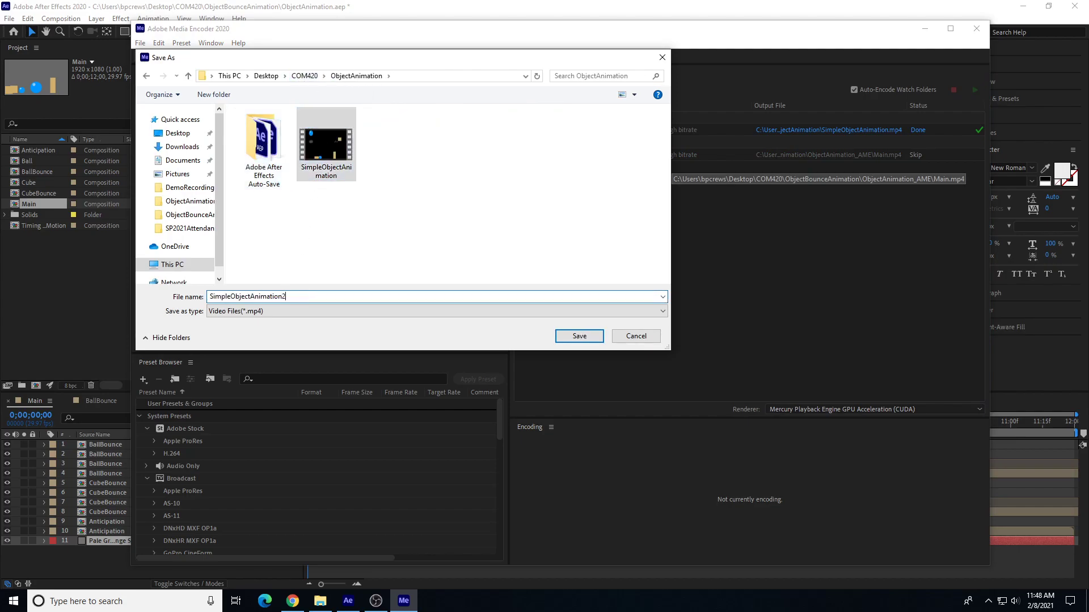
click(578, 335)
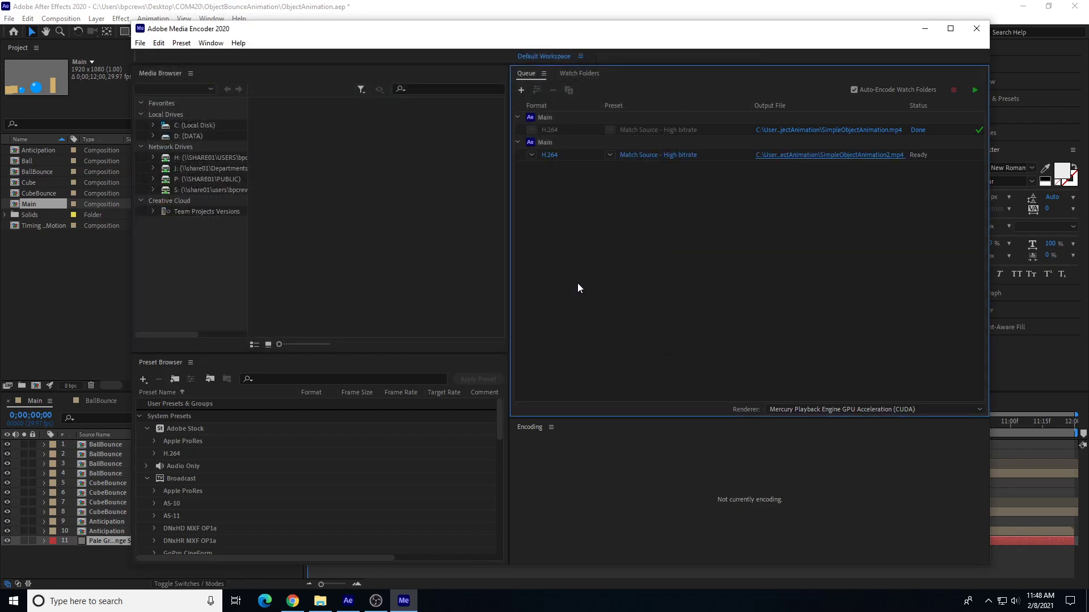
click(975, 90)
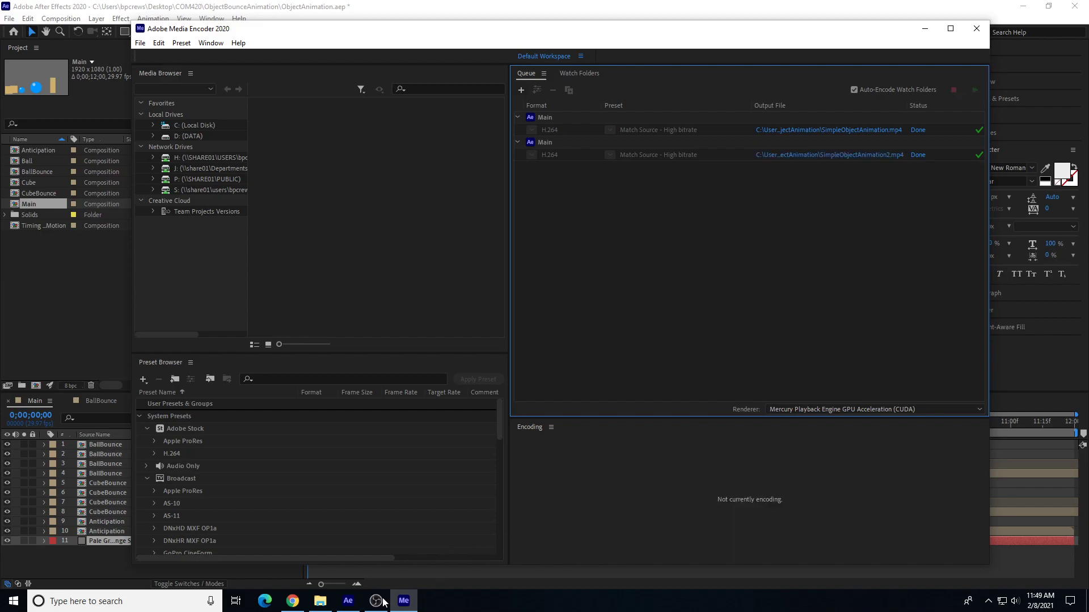
Play the rendered SimpleObjectAnimation2.mp4 from the output folder.
click(318, 602)
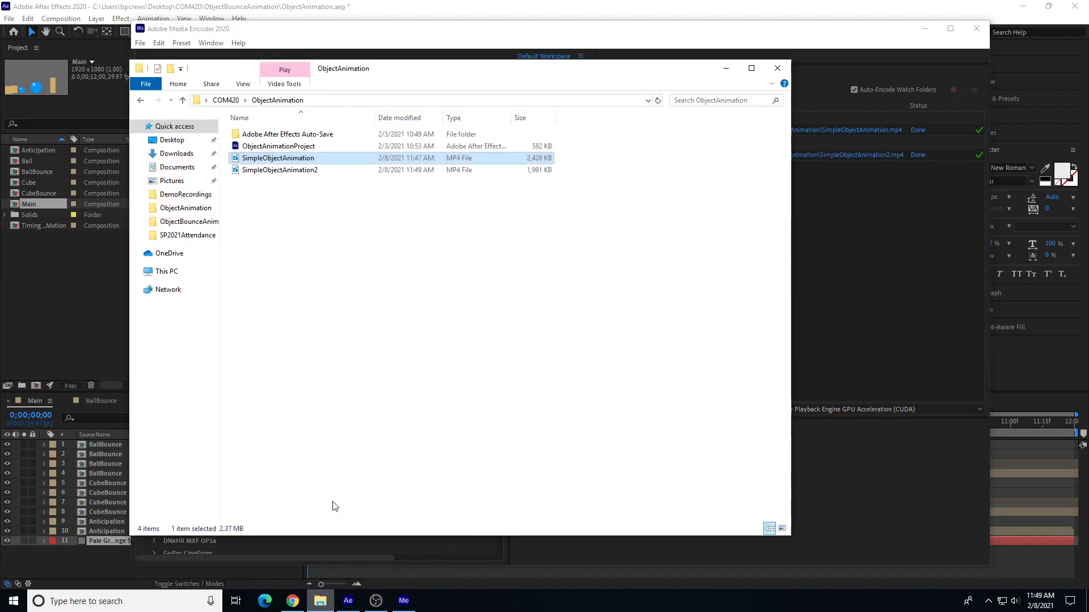
click(279, 170)
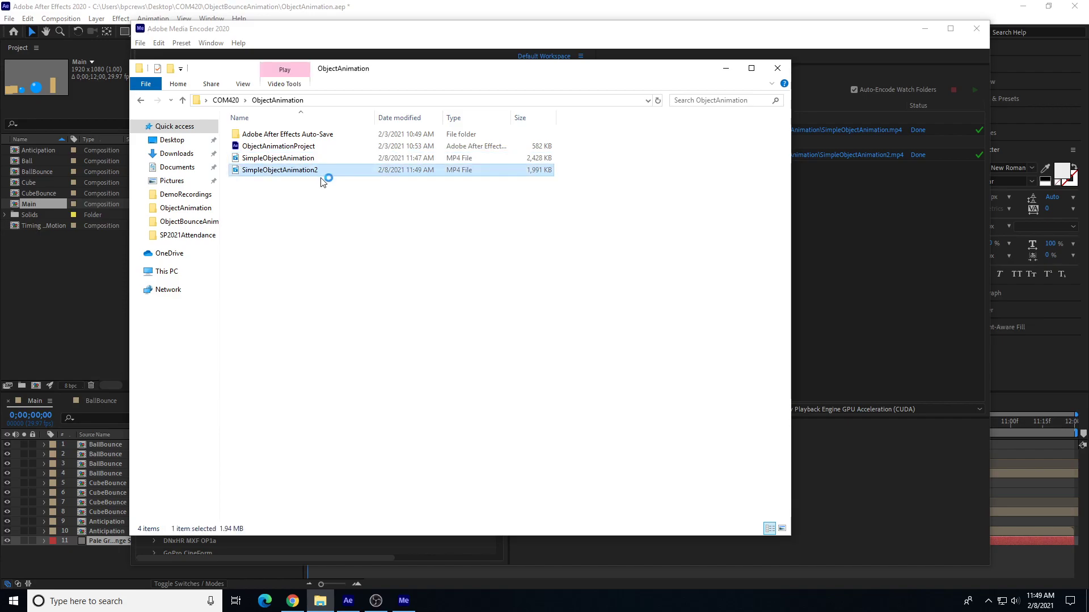
double_click(280, 170)
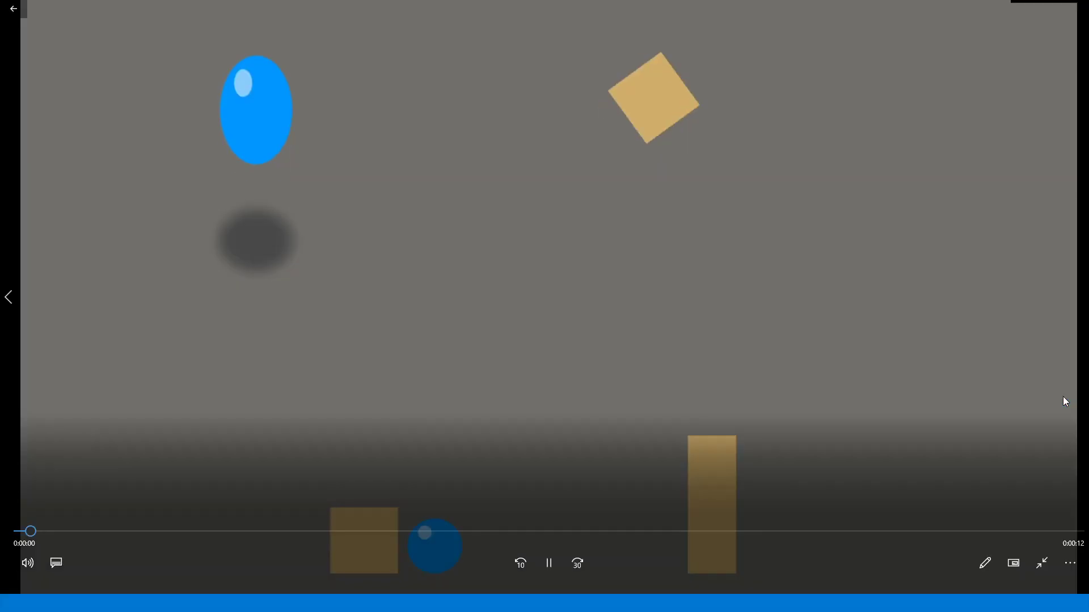